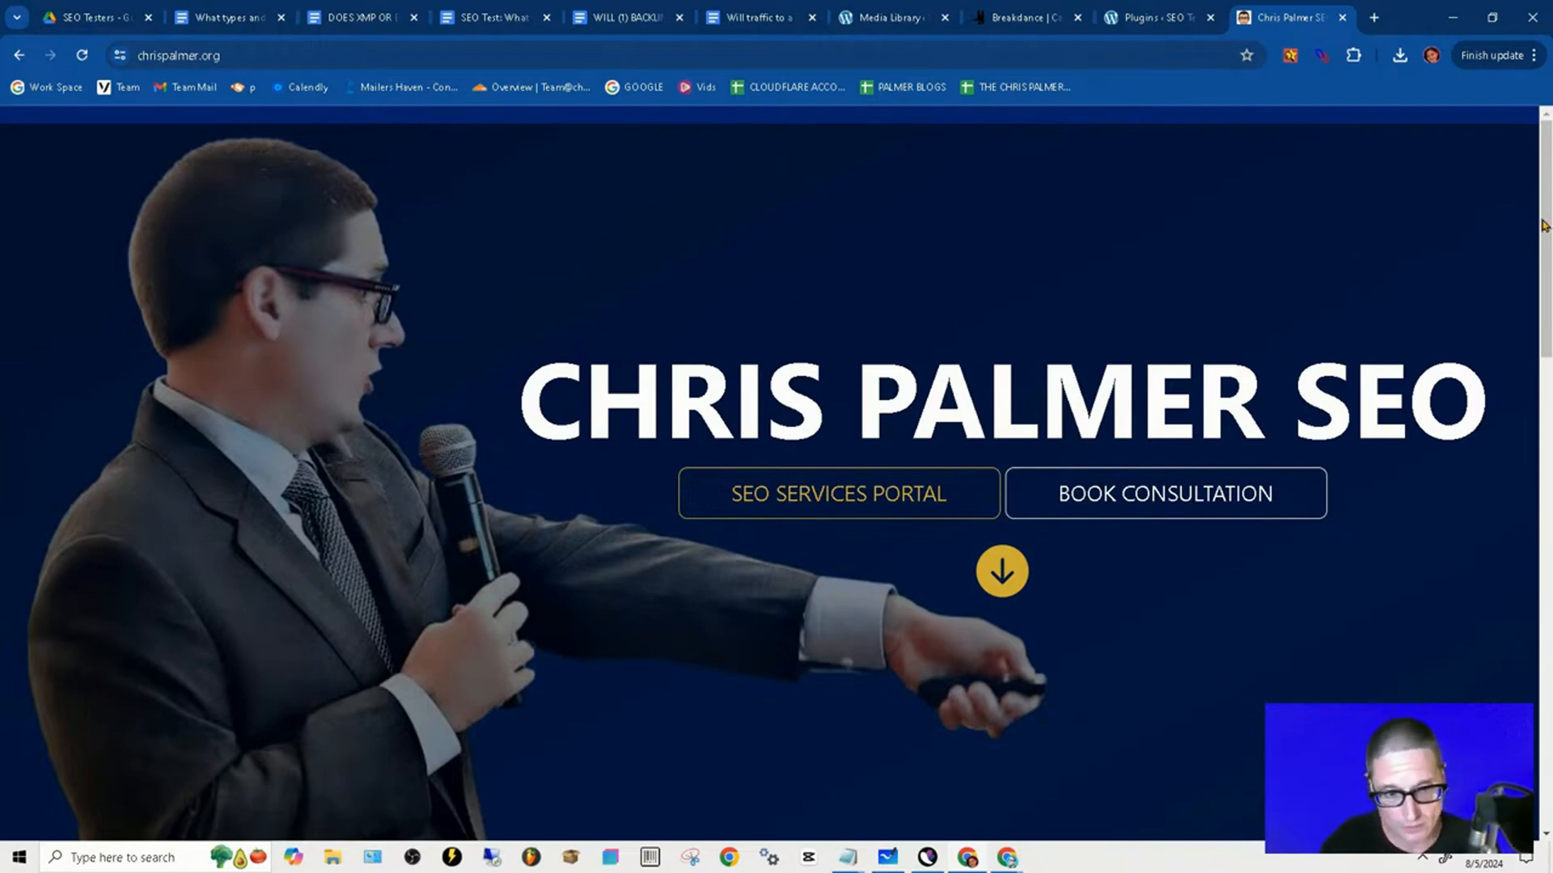
{"action": "mouse_move", "coordinate": [1456, 240]}
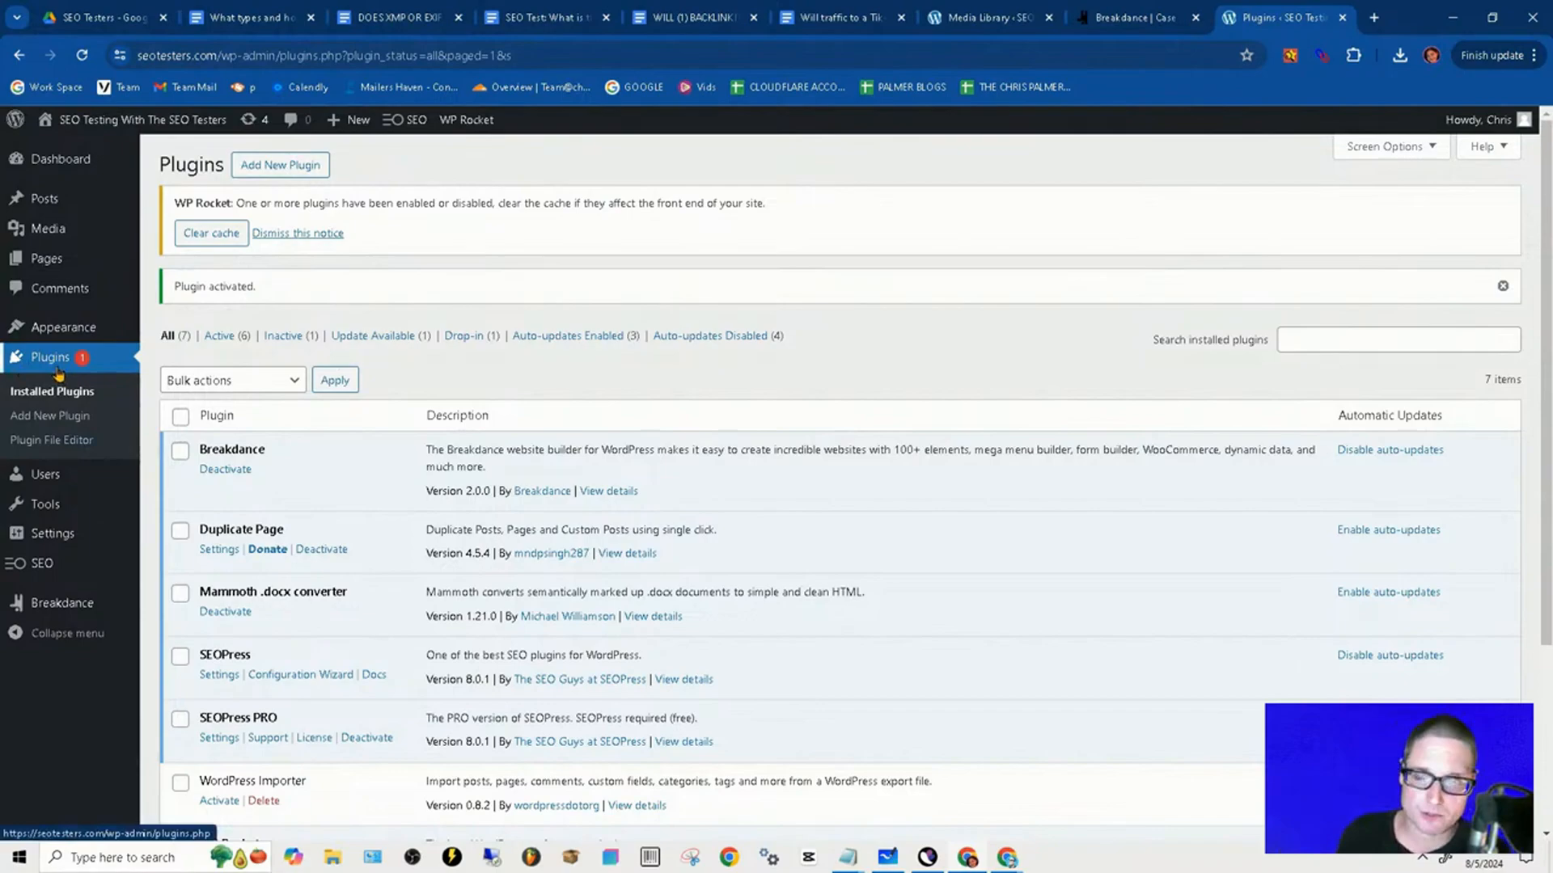
{"action": "mouse_move", "coordinate": [270, 441]}
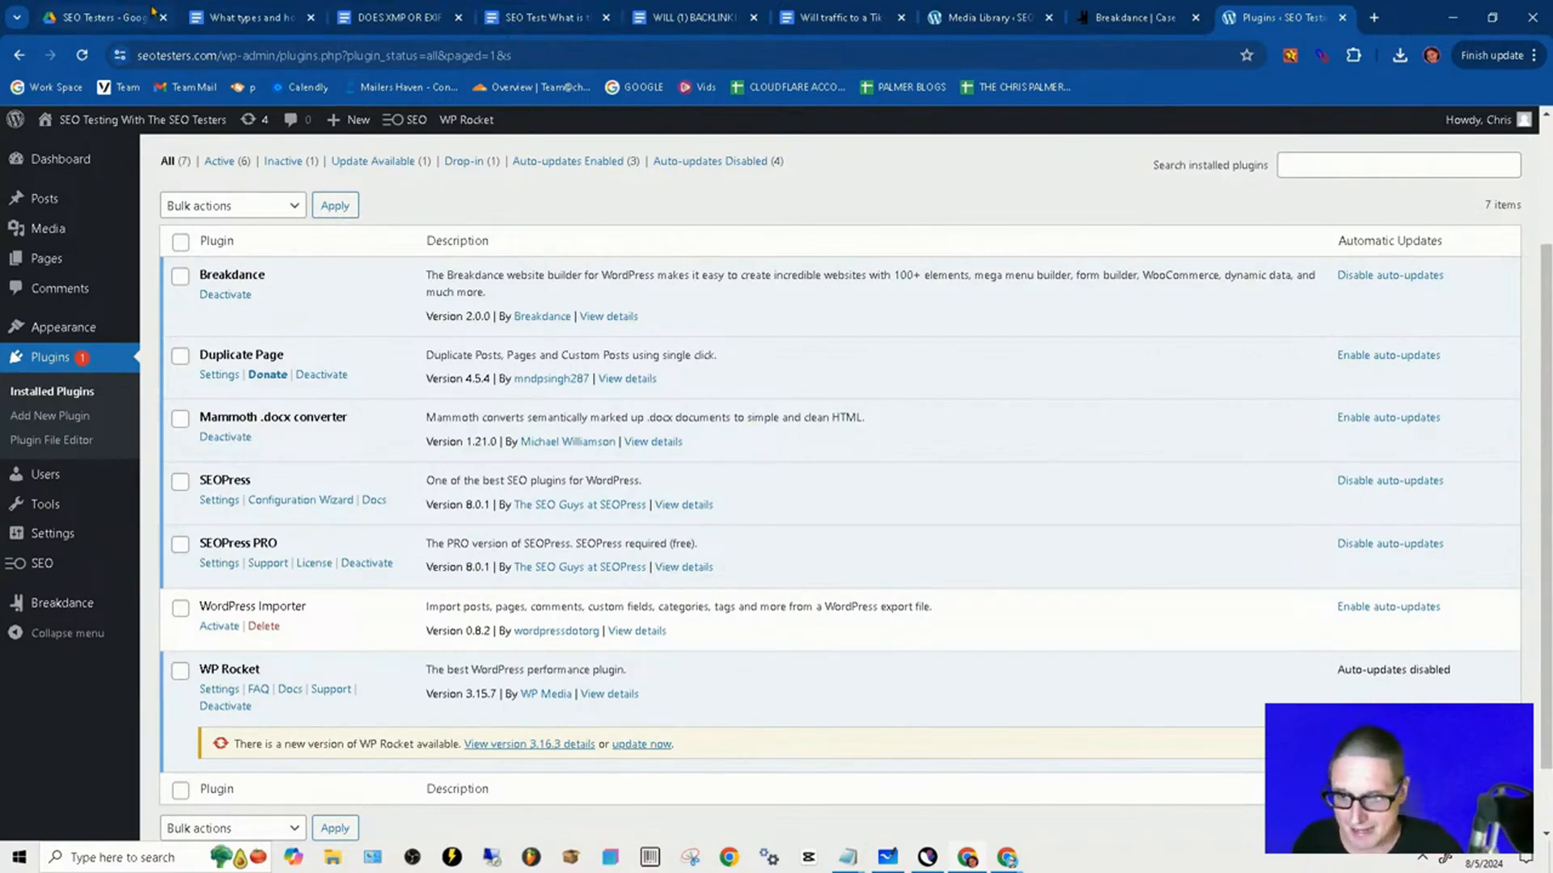
Step: Switch to the Google Doc on XMP and EXIF data after confirming Mammoth is active
{"action": "left_click", "coordinate": [251, 18]}
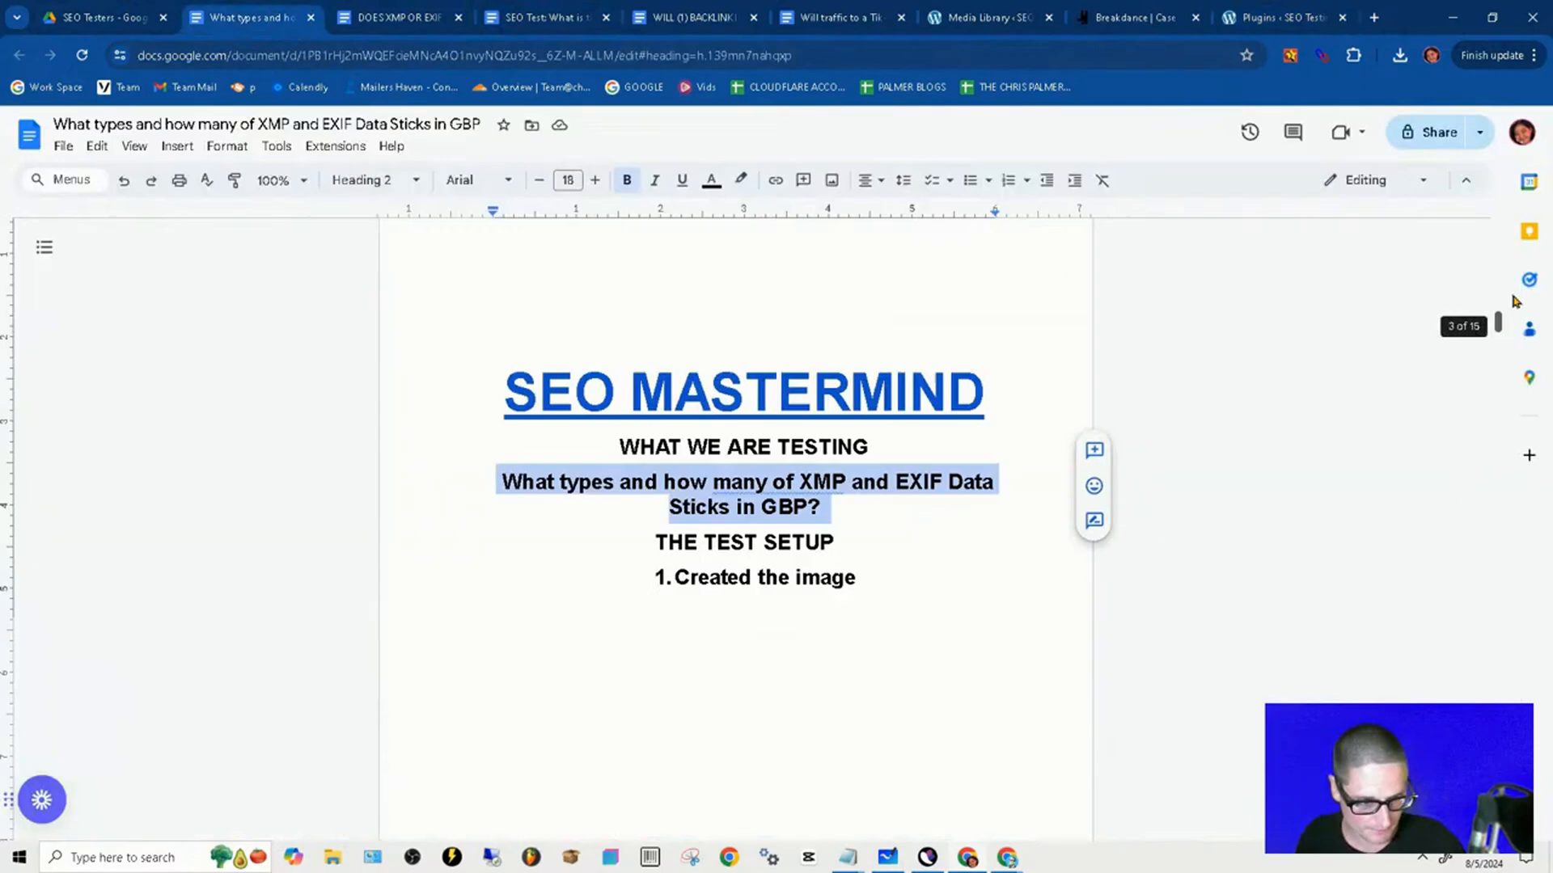
Step: Select the cartoon face and gold bar image and view its alt text settings
{"action": "scroll", "scroll_direction": "up", "scroll_amount": 3}
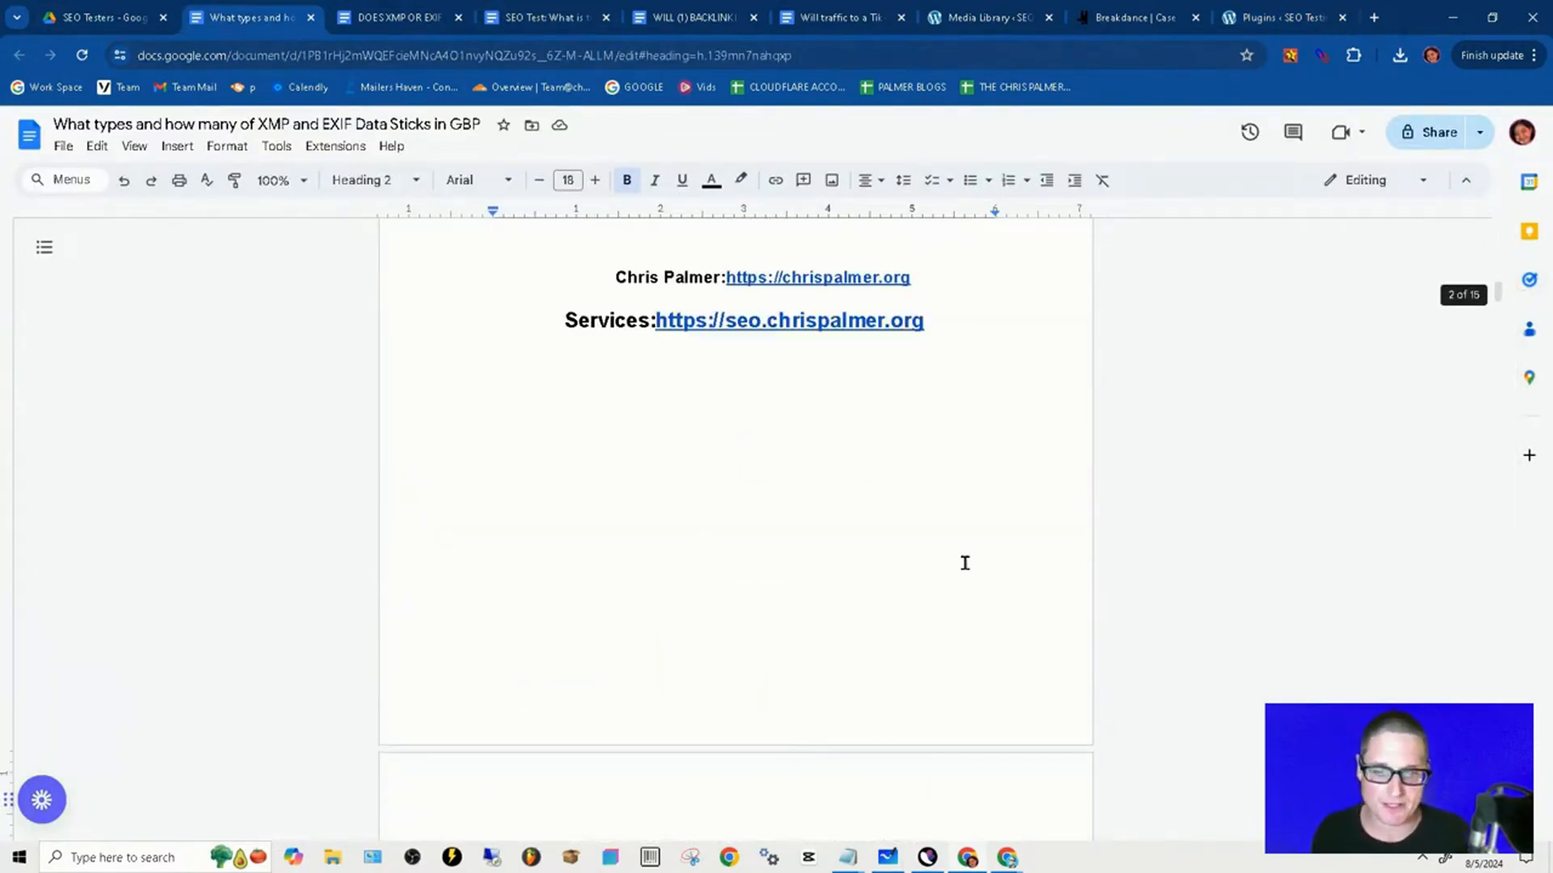
{"action": "scroll", "scroll_direction": "down", "scroll_amount": 3}
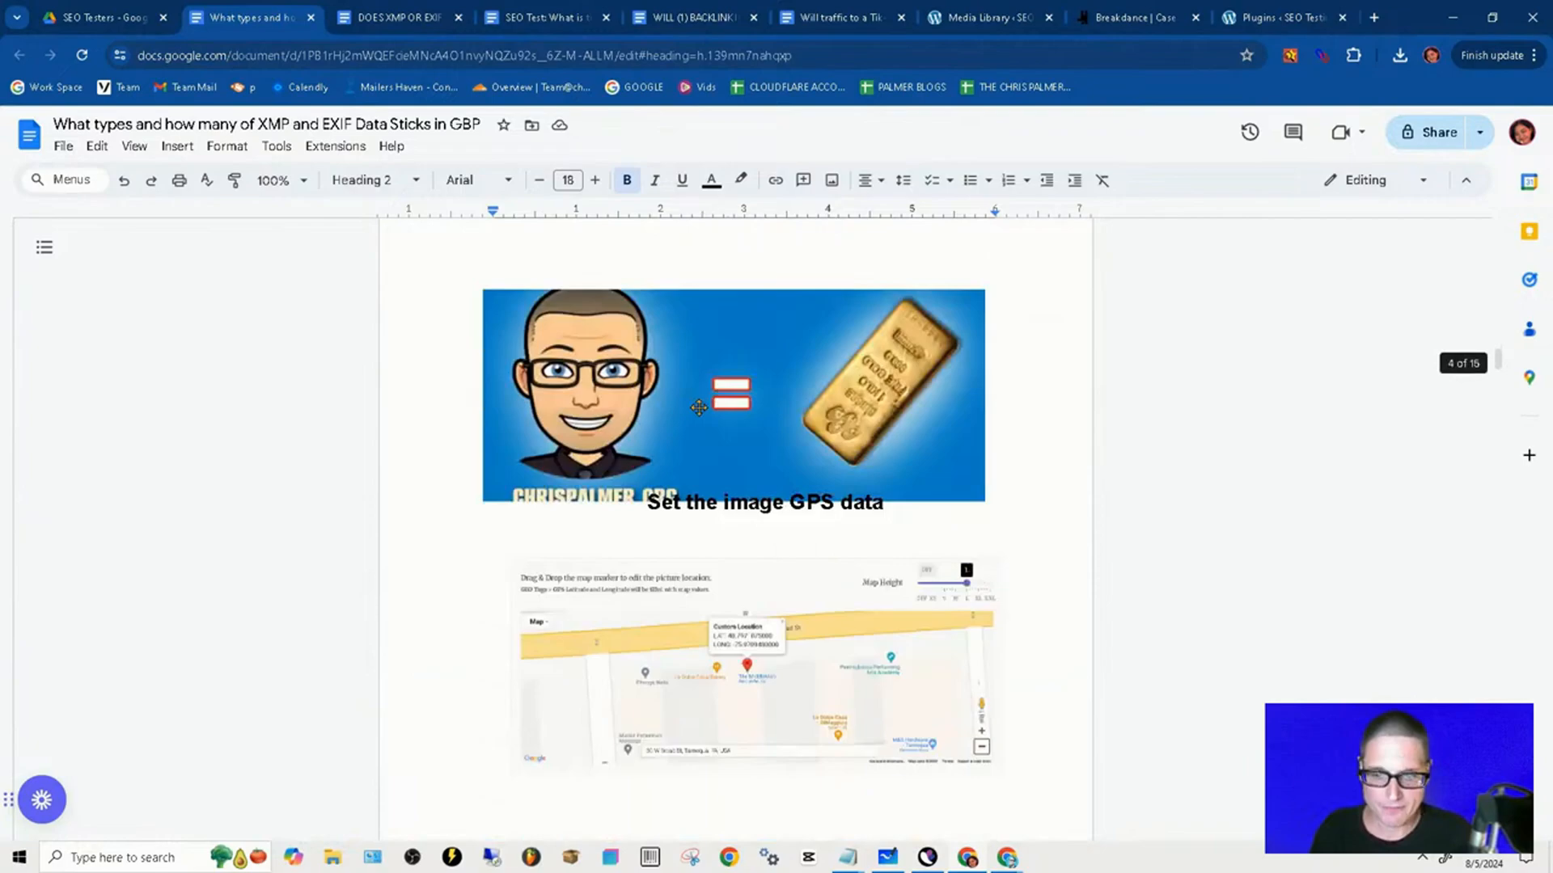
{"action": "left_click", "coordinate": [733, 396]}
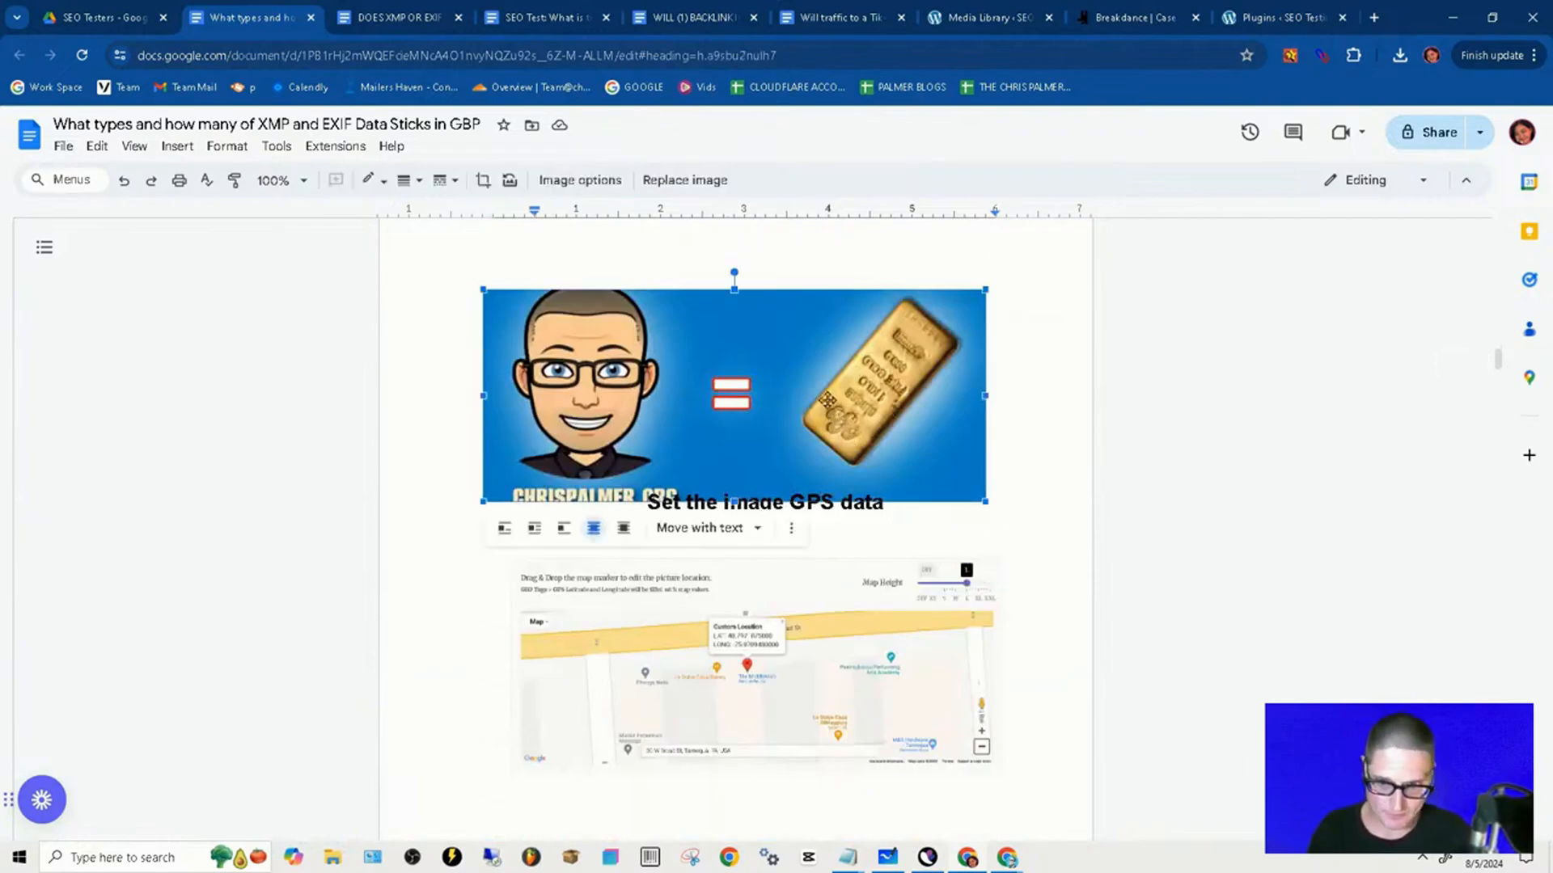
{"action": "left_click", "coordinate": [579, 180]}
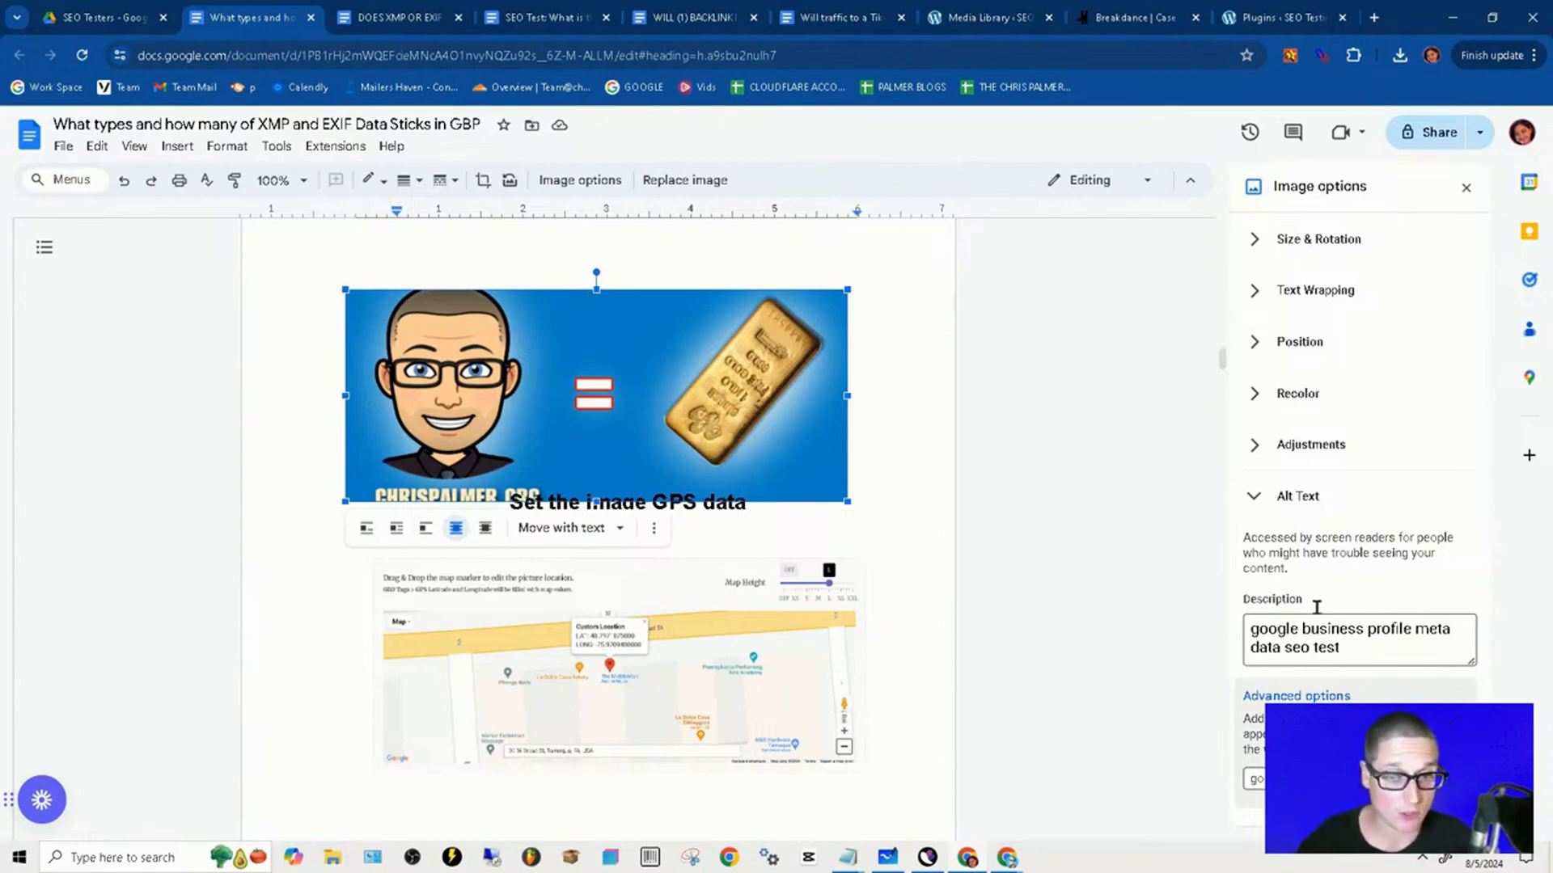
{"action": "mouse_move", "coordinate": [1429, 506]}
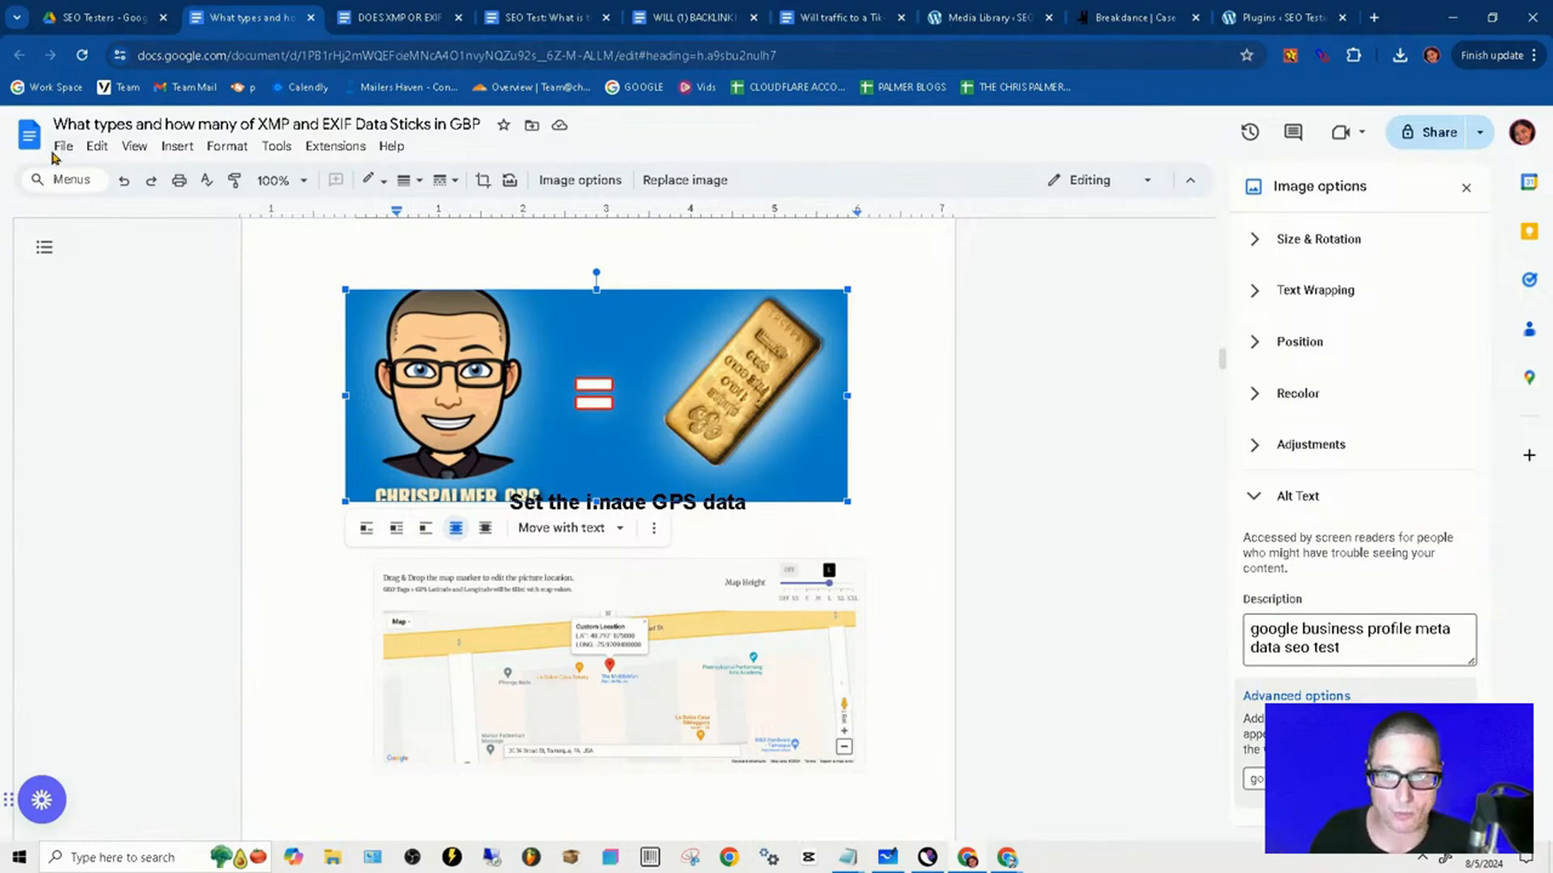
Step: Bring up the File menu's download formats, including Microsoft Word (.docx)
{"action": "left_click", "coordinate": [63, 145]}
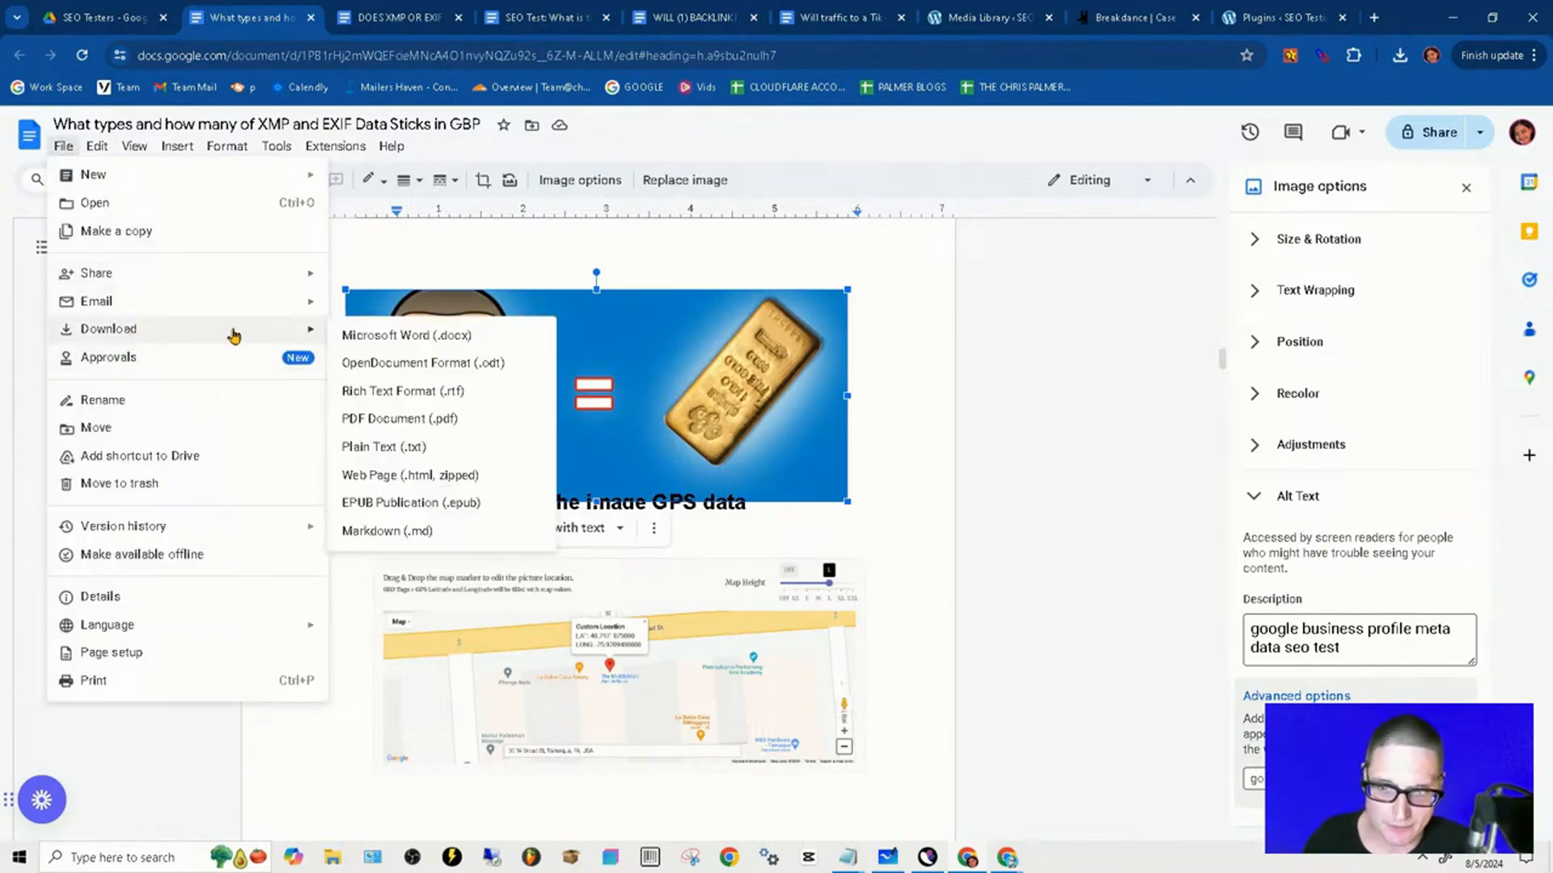
{"action": "mouse_move", "coordinate": [452, 403]}
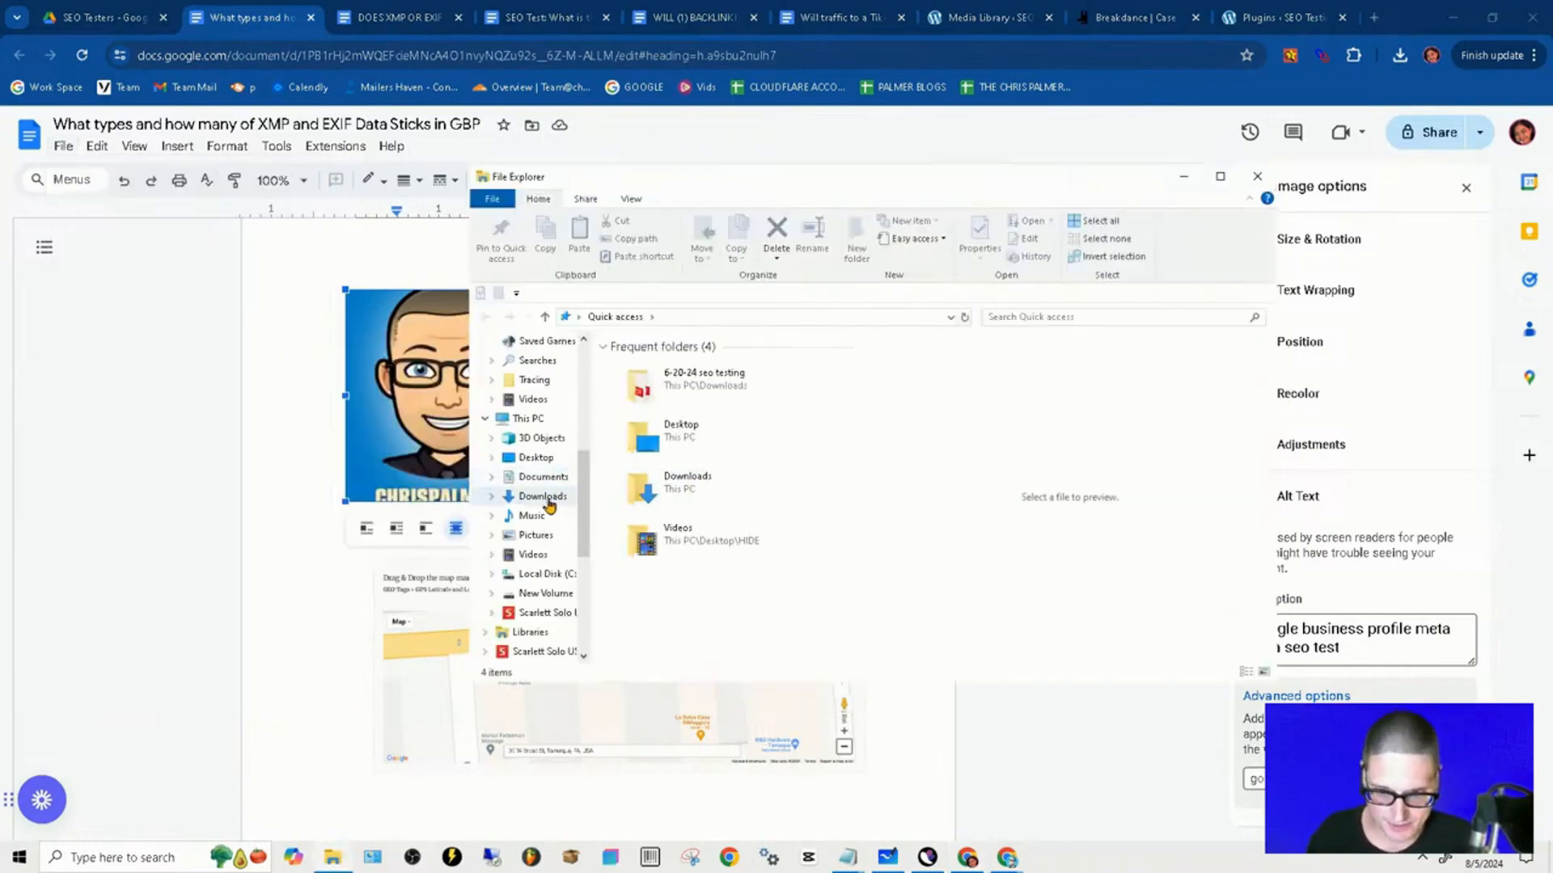
Step: Check the XMP and EXIF .docx in Downloads, then minimize File Explorer
{"action": "left_click", "coordinate": [543, 496]}
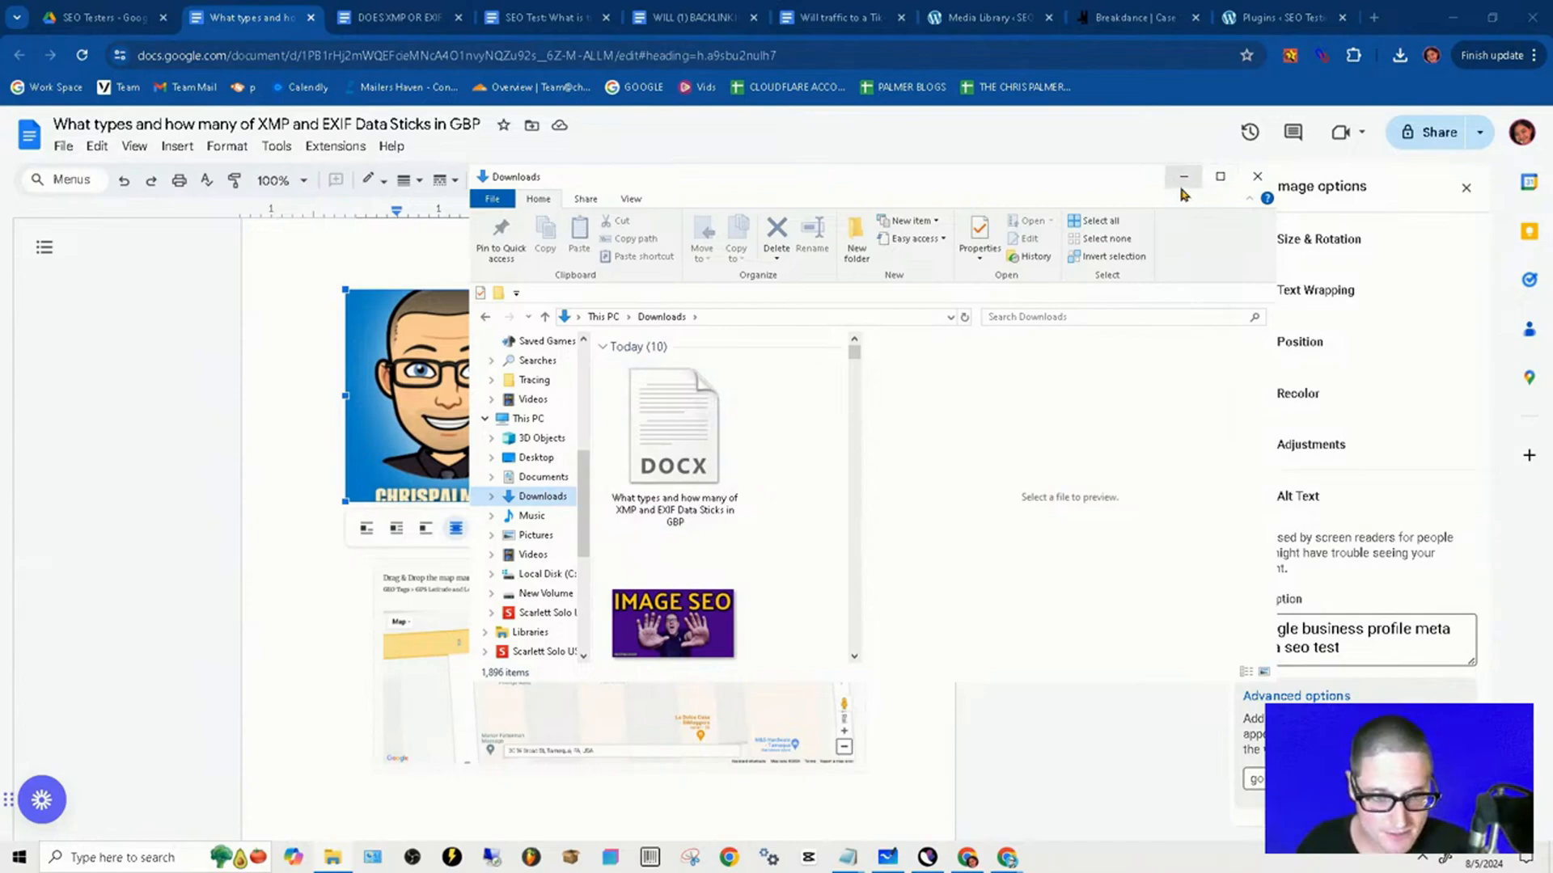
{"action": "left_click", "coordinate": [1256, 176]}
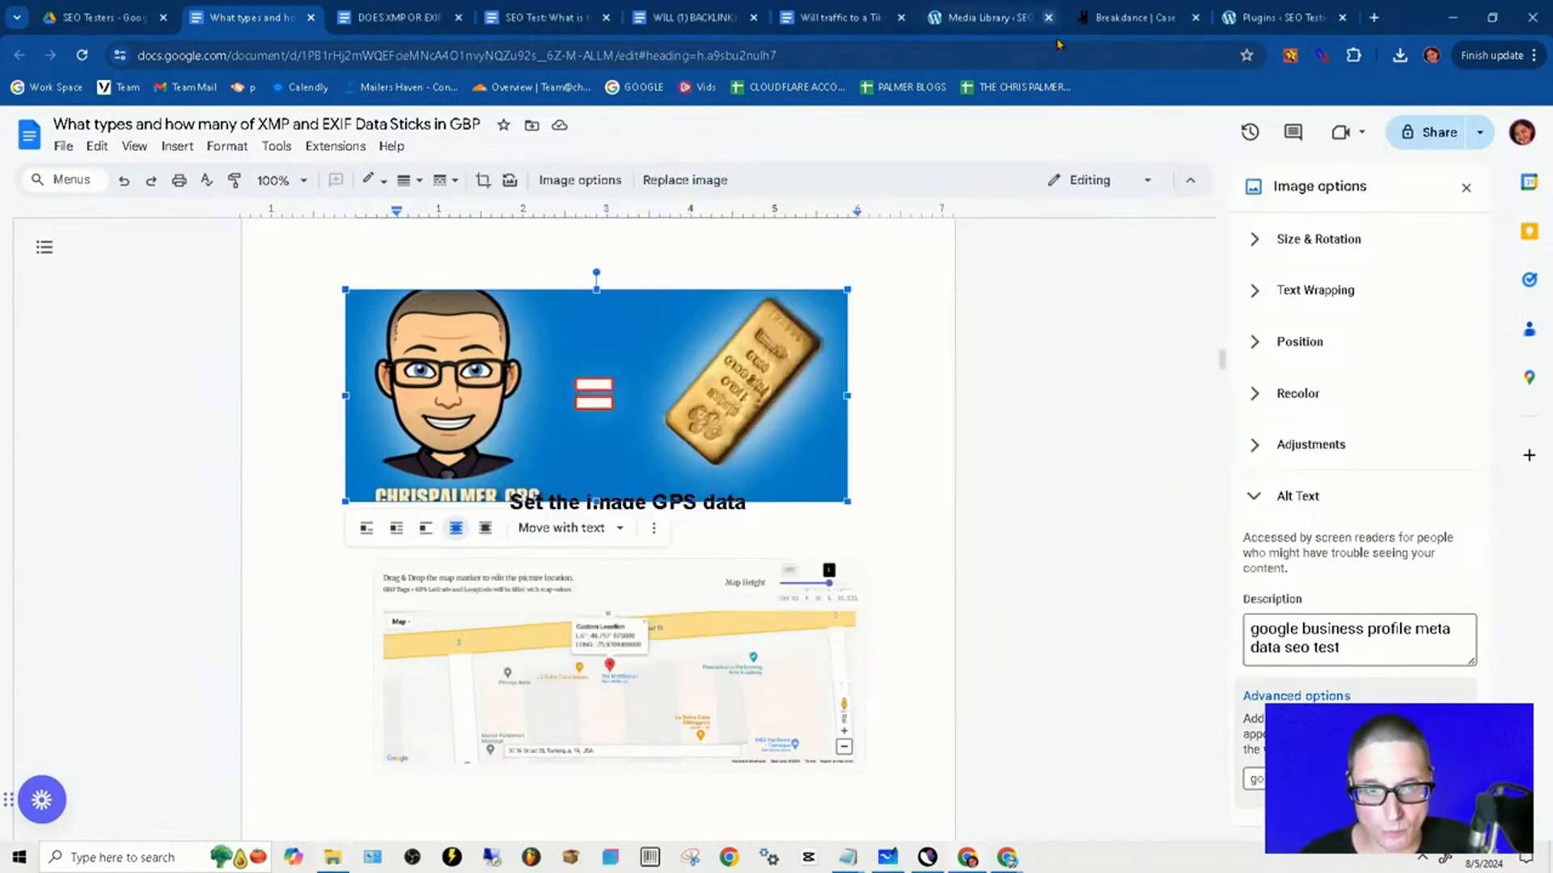
Step: Switch from the Breakdance case study tab to the WordPress Media Library tab
{"action": "left_click", "coordinate": [1133, 18]}
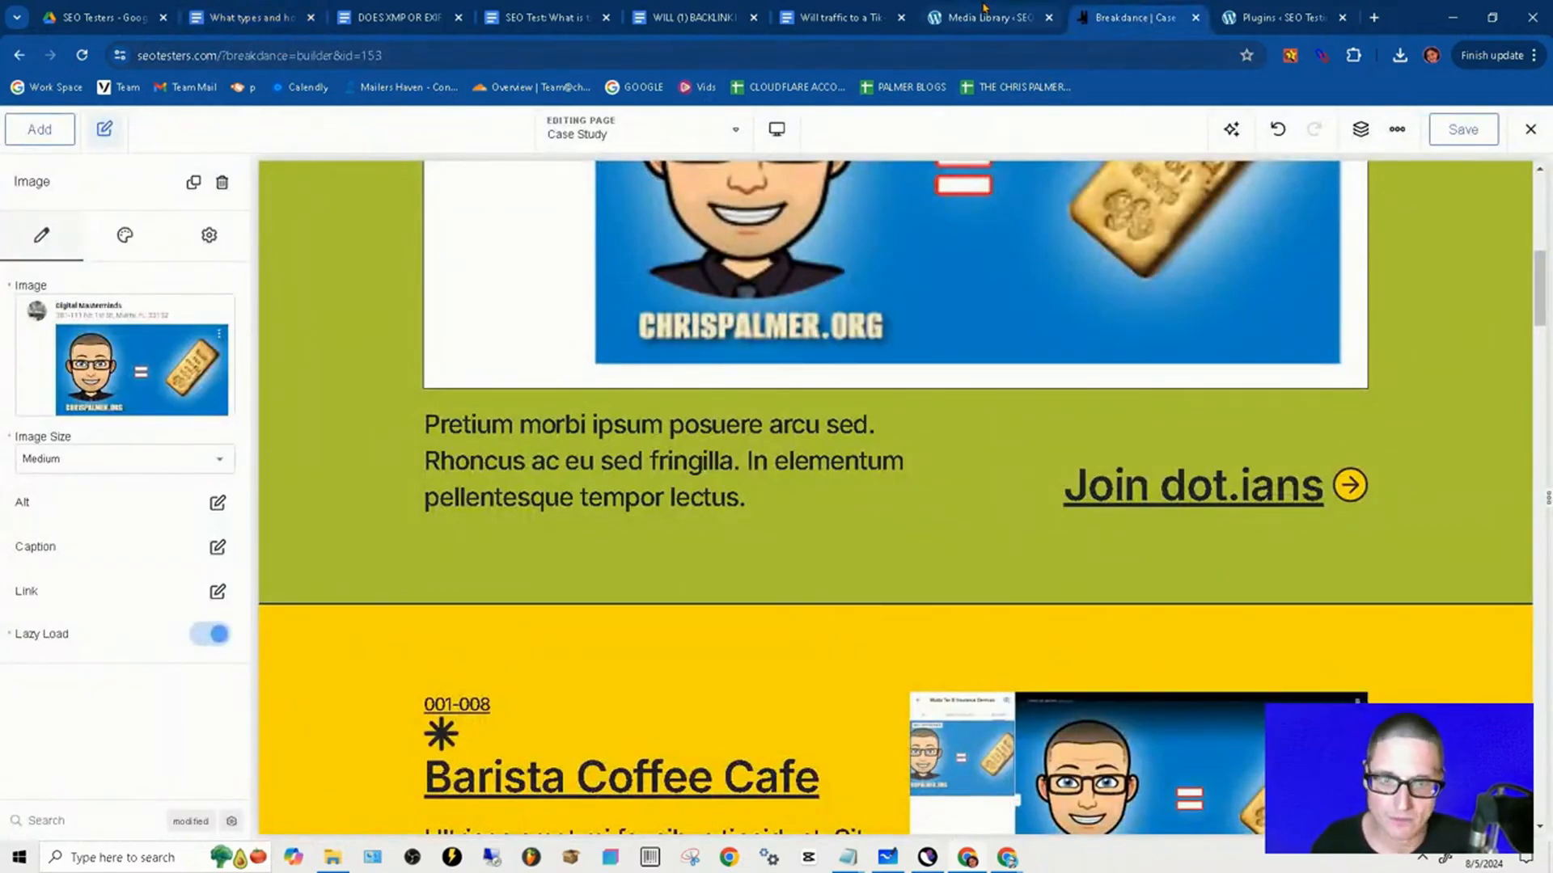
{"action": "left_click", "coordinate": [988, 17]}
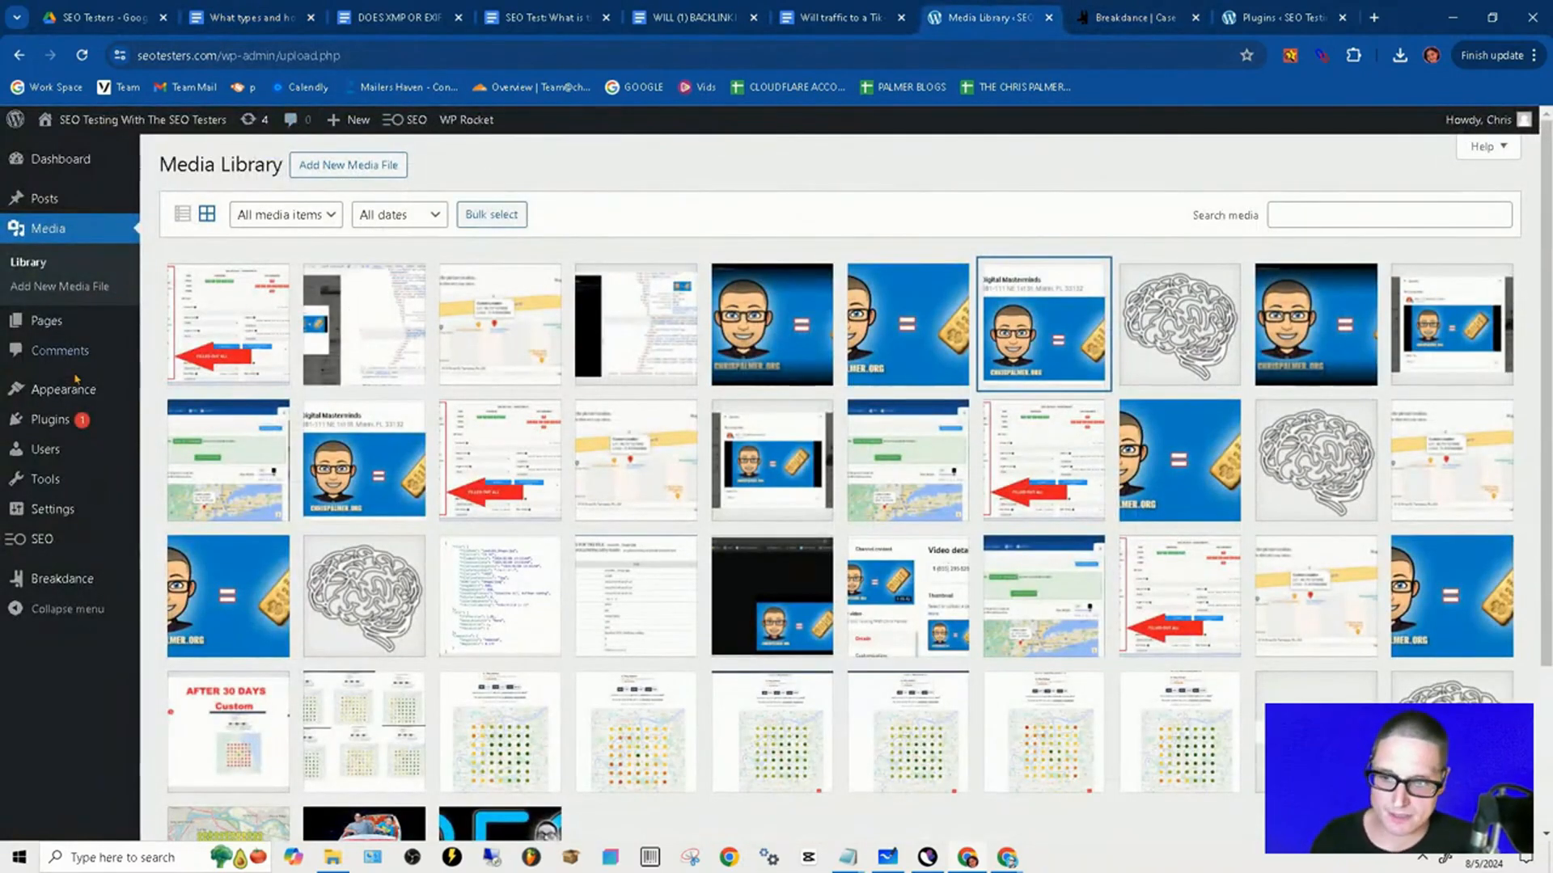
{"action": "mouse_move", "coordinate": [45, 320]}
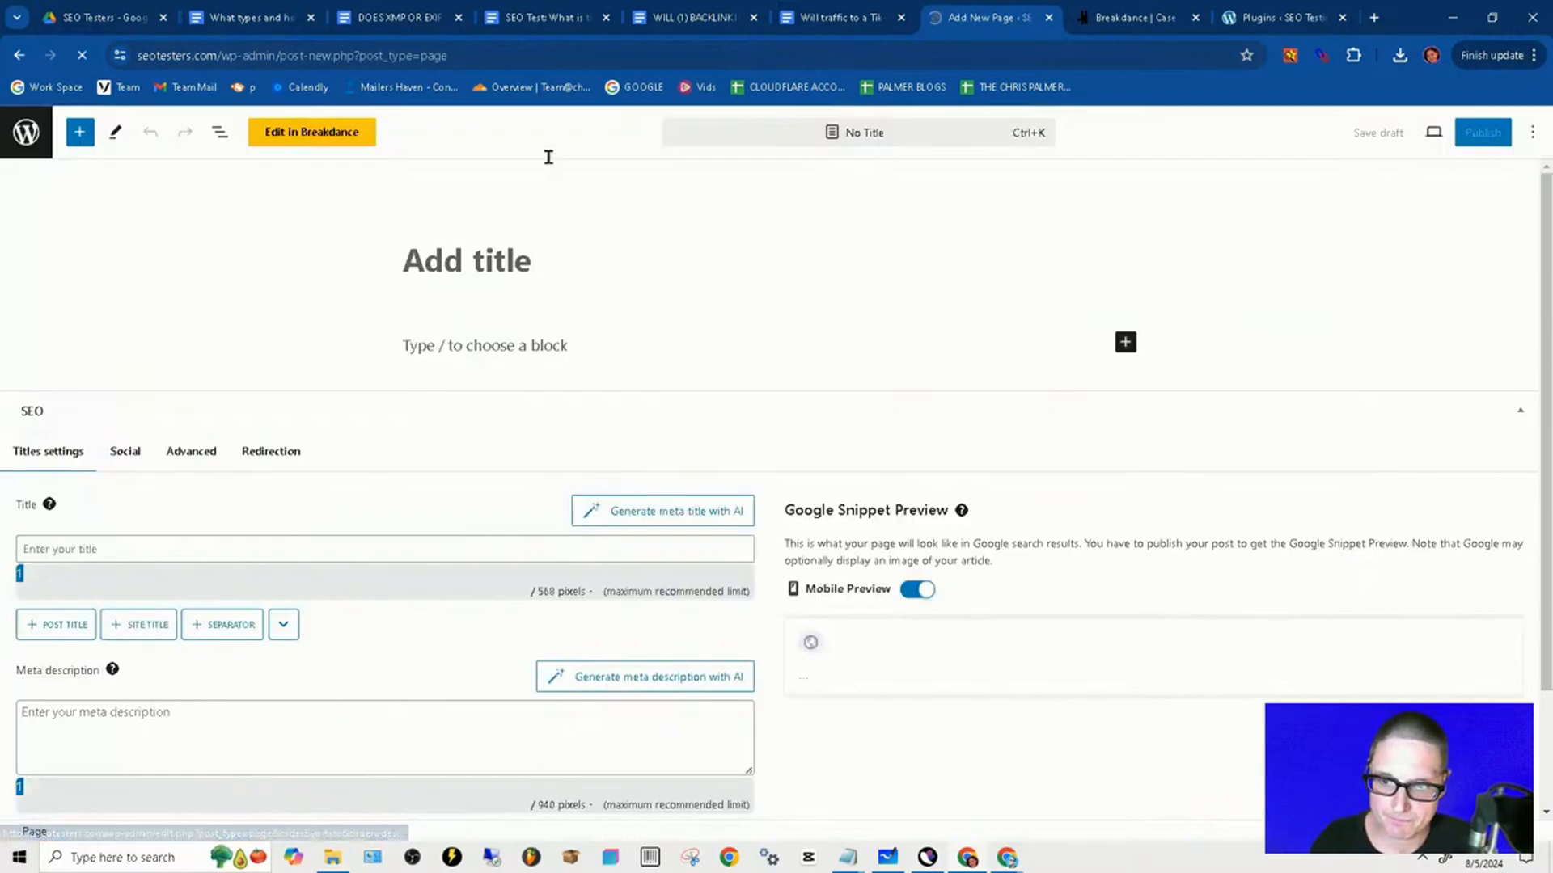
Step: Open the page settings sidebar and the Mammoth converter's Choose File picker
{"action": "left_click", "coordinate": [1497, 132]}
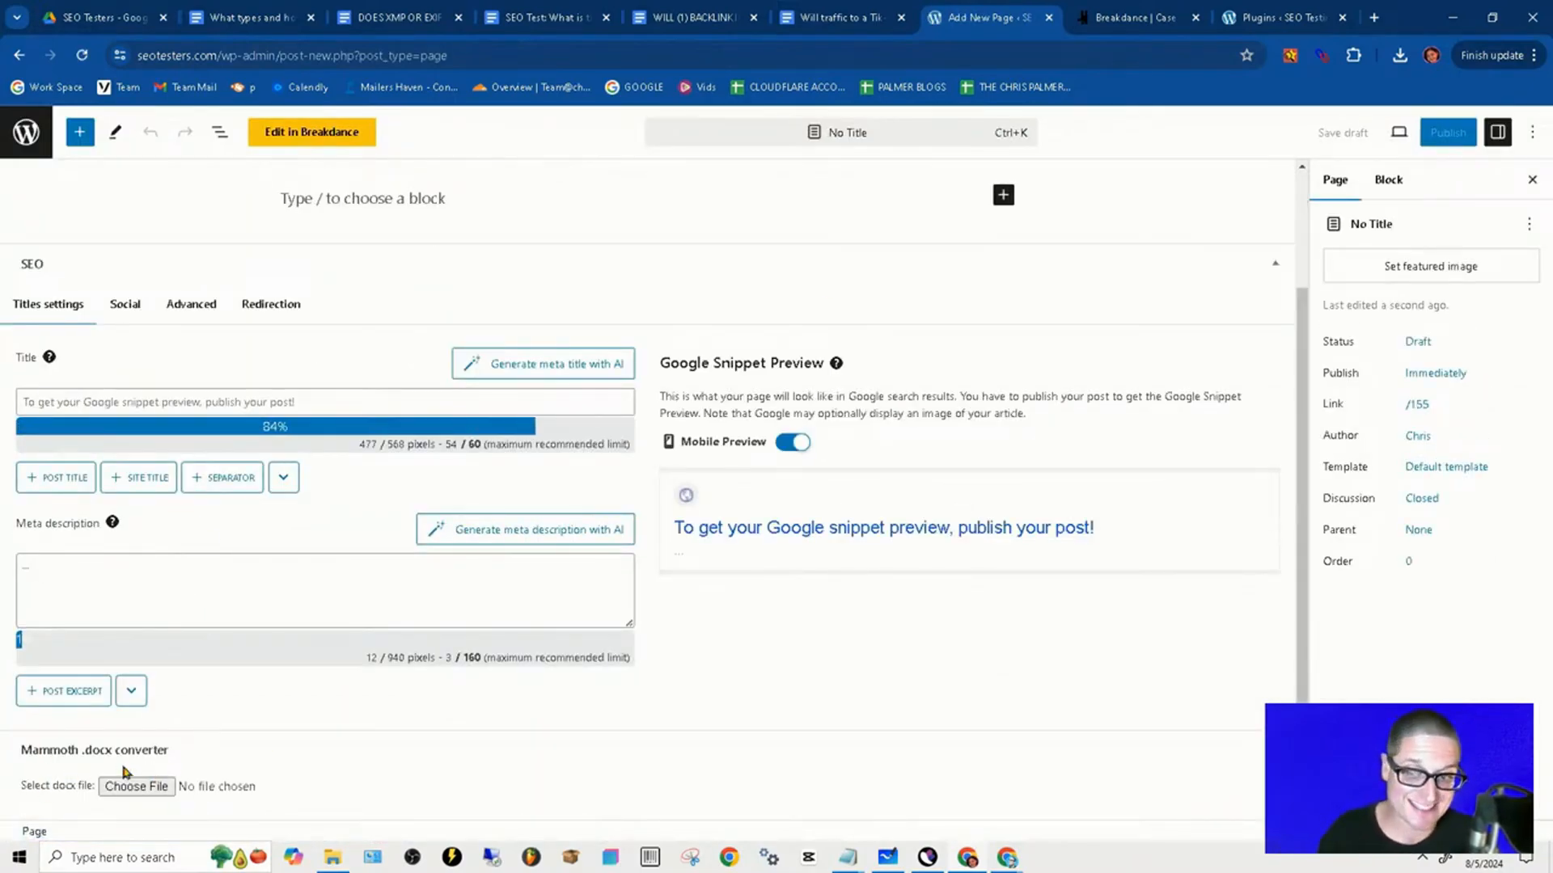
{"action": "mouse_move", "coordinate": [250, 785]}
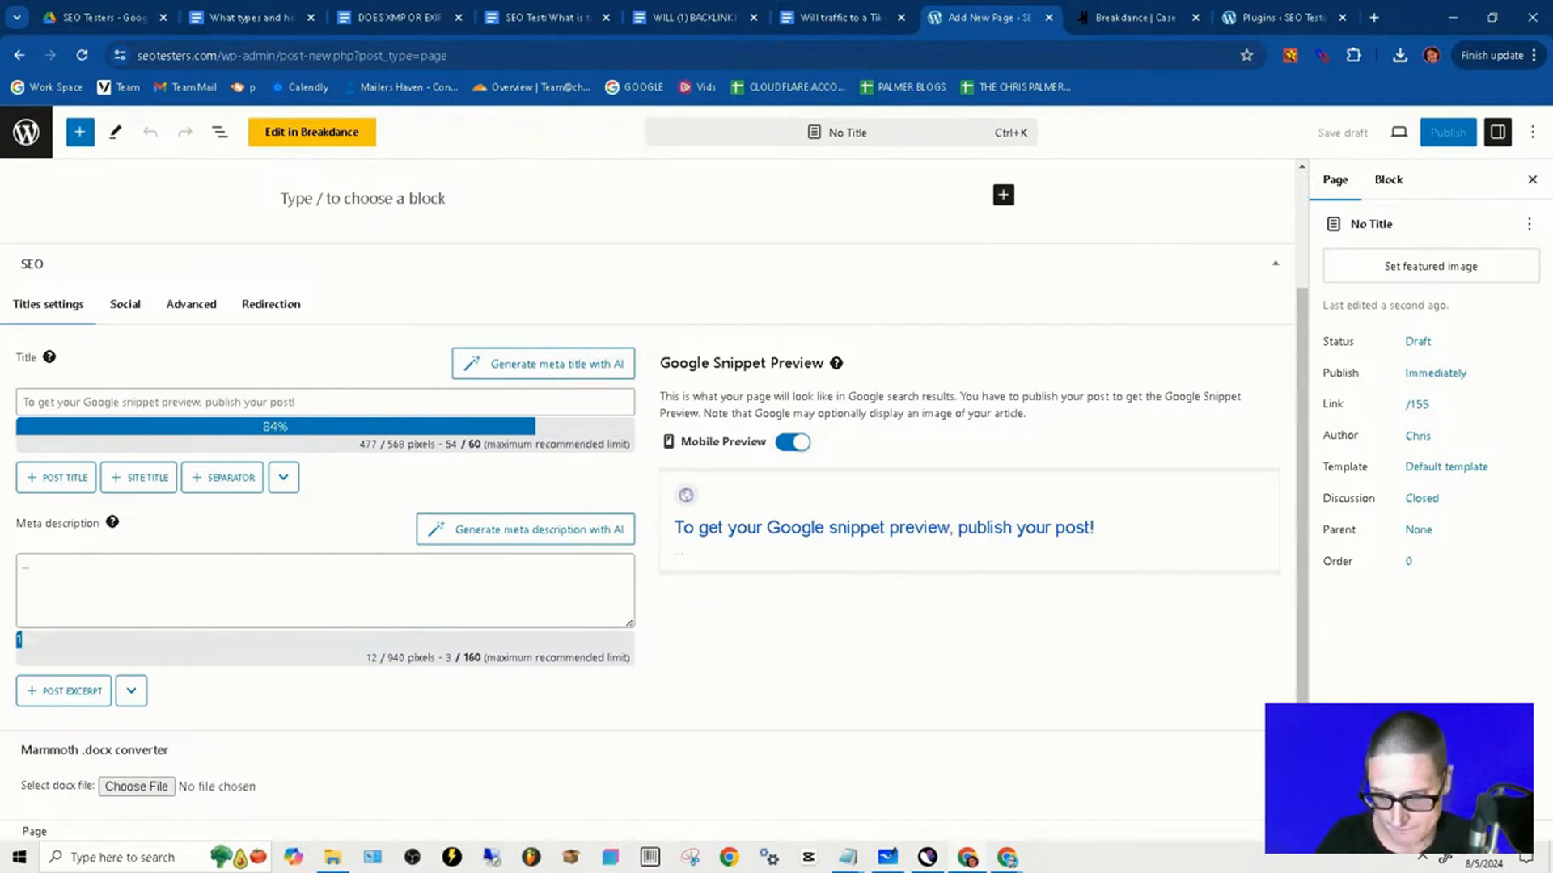
{"action": "mouse_move", "coordinate": [155, 809]}
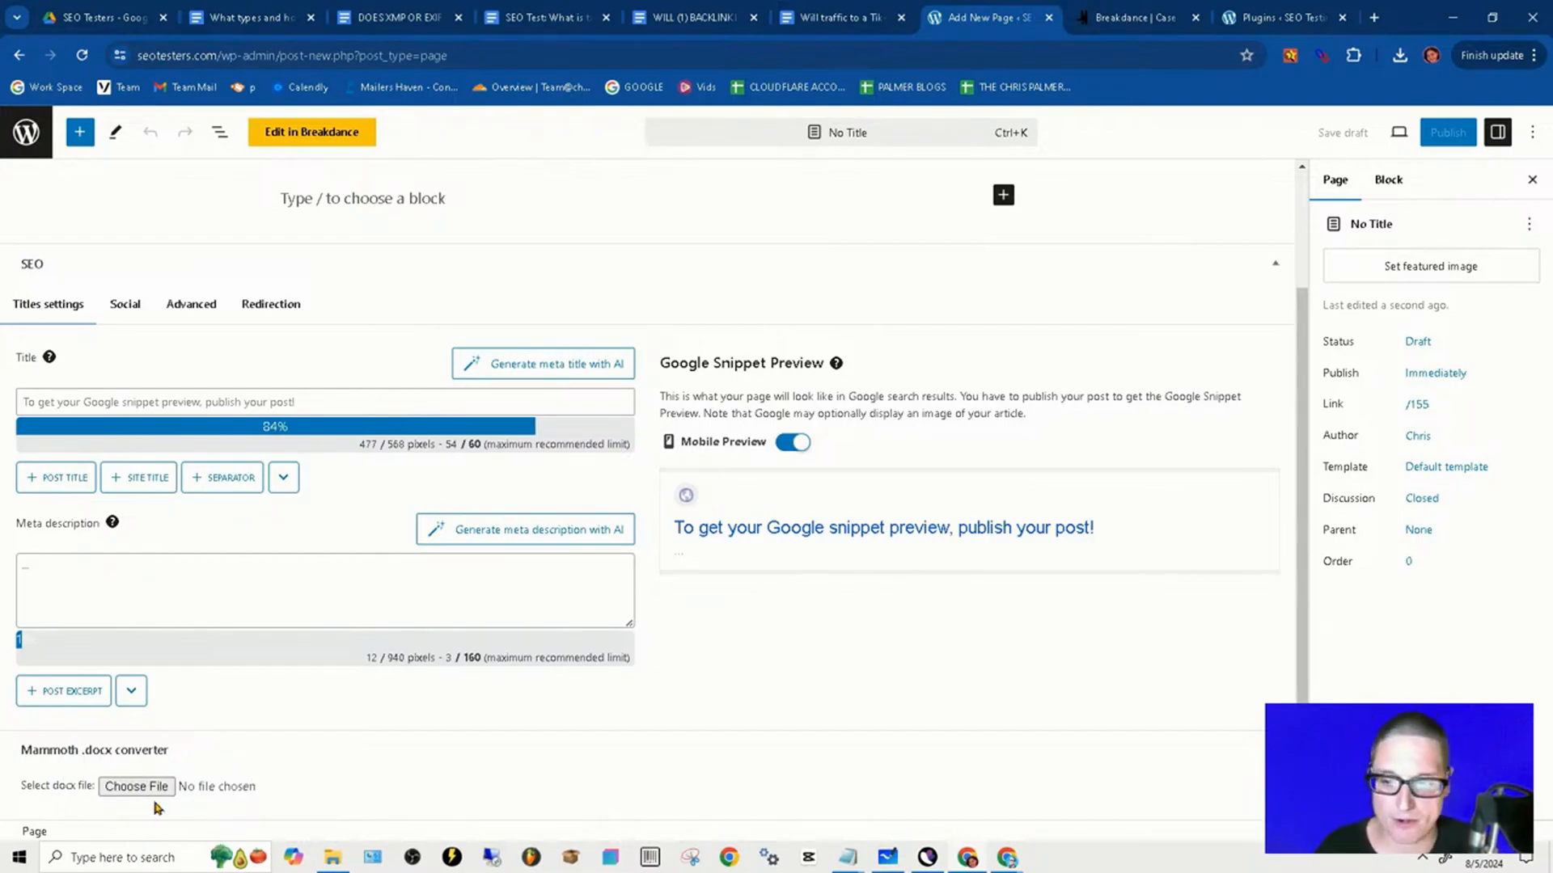
{"action": "left_click", "coordinate": [94, 17]}
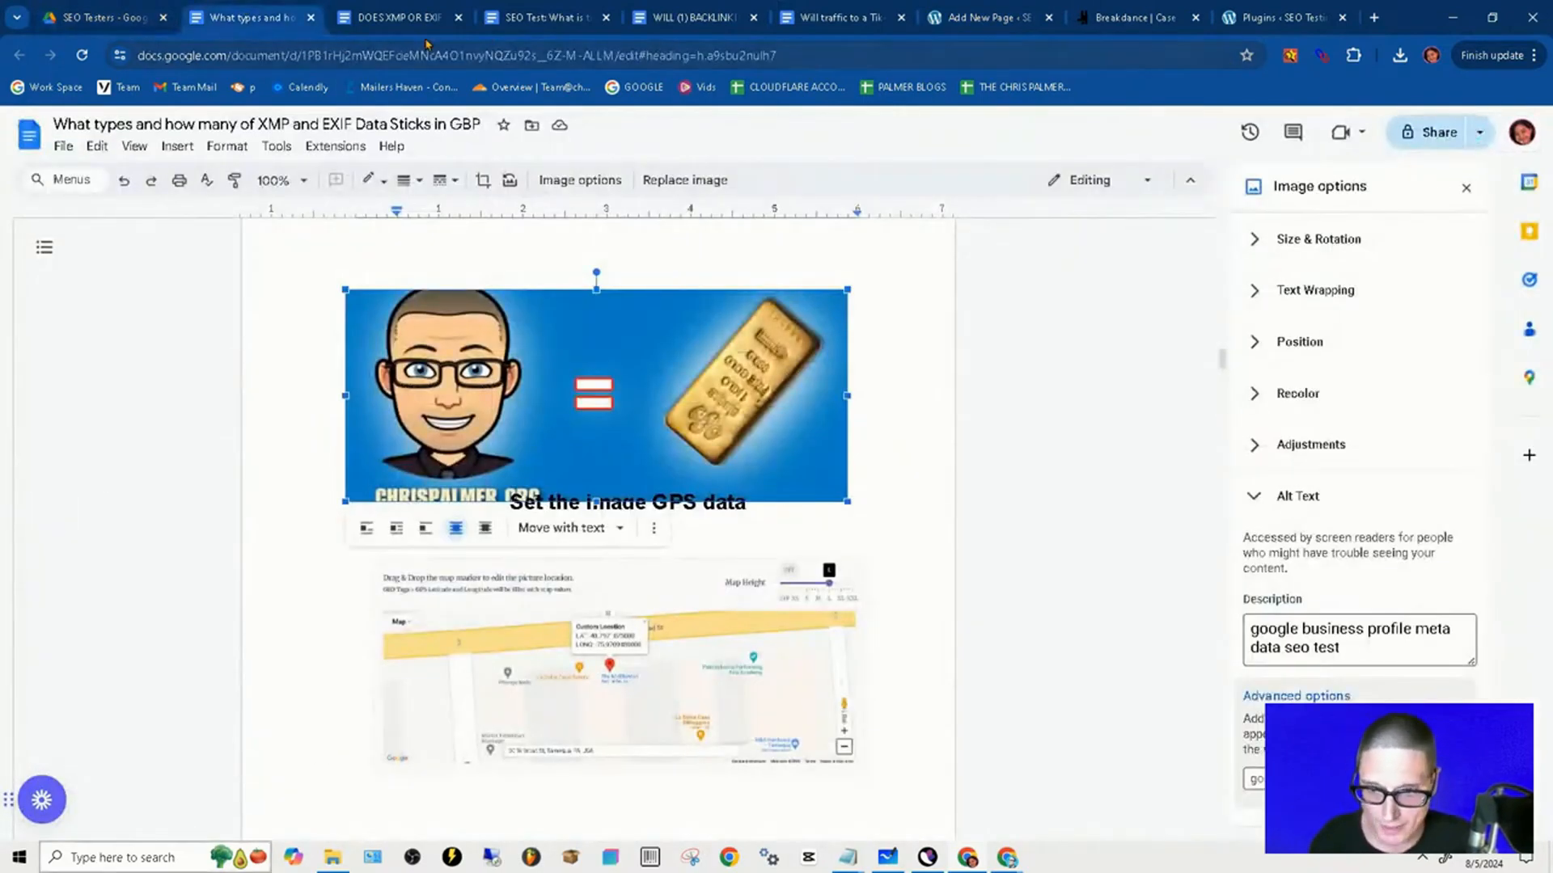
{"action": "left_click", "coordinate": [1135, 17]}
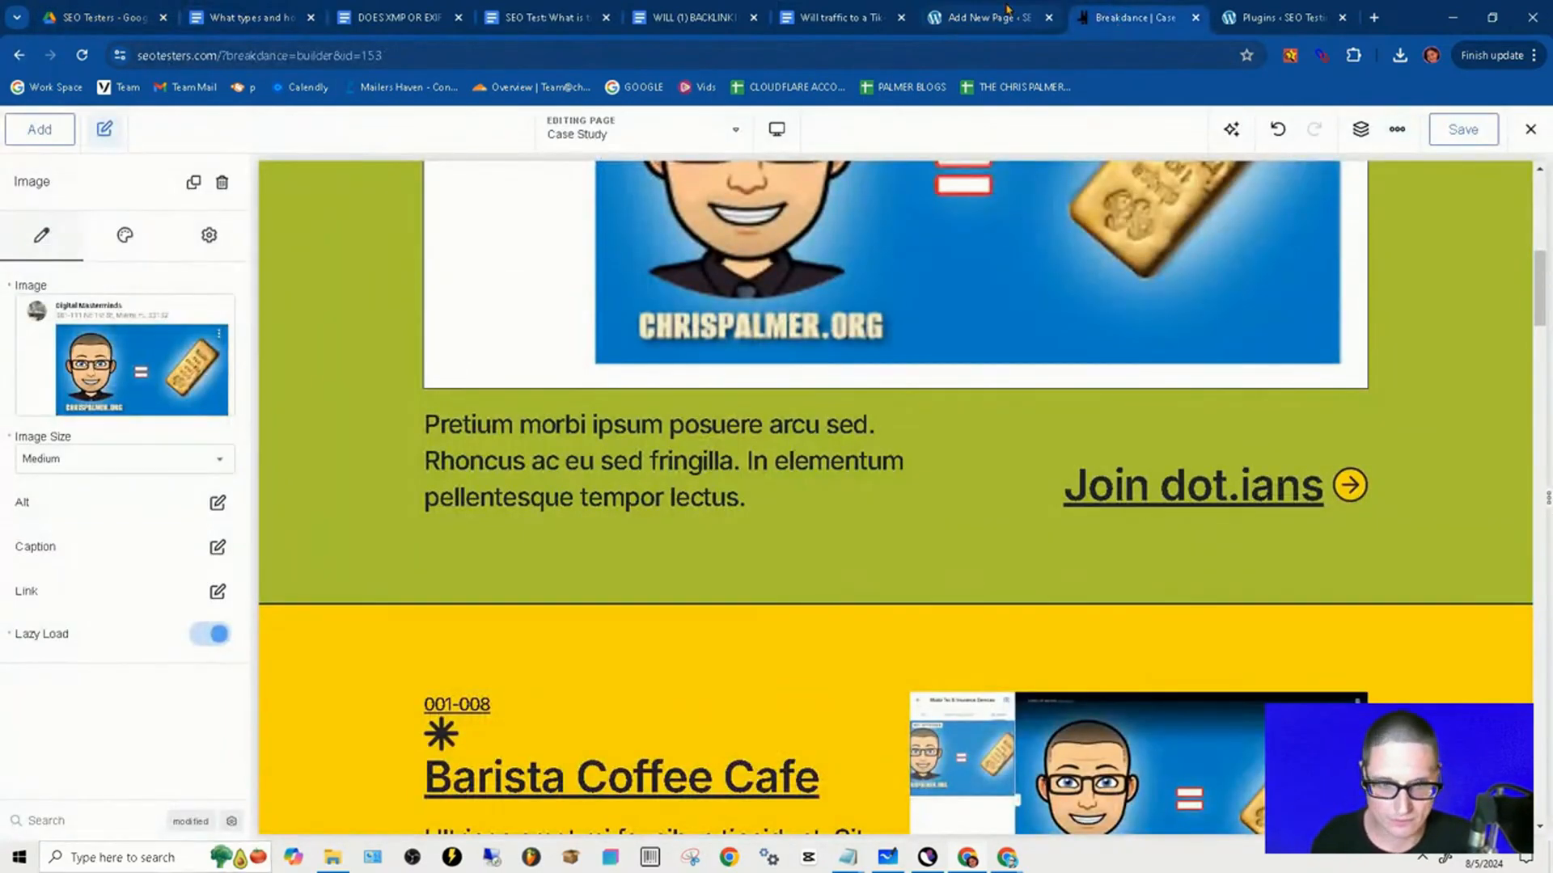
{"action": "left_click", "coordinate": [980, 17]}
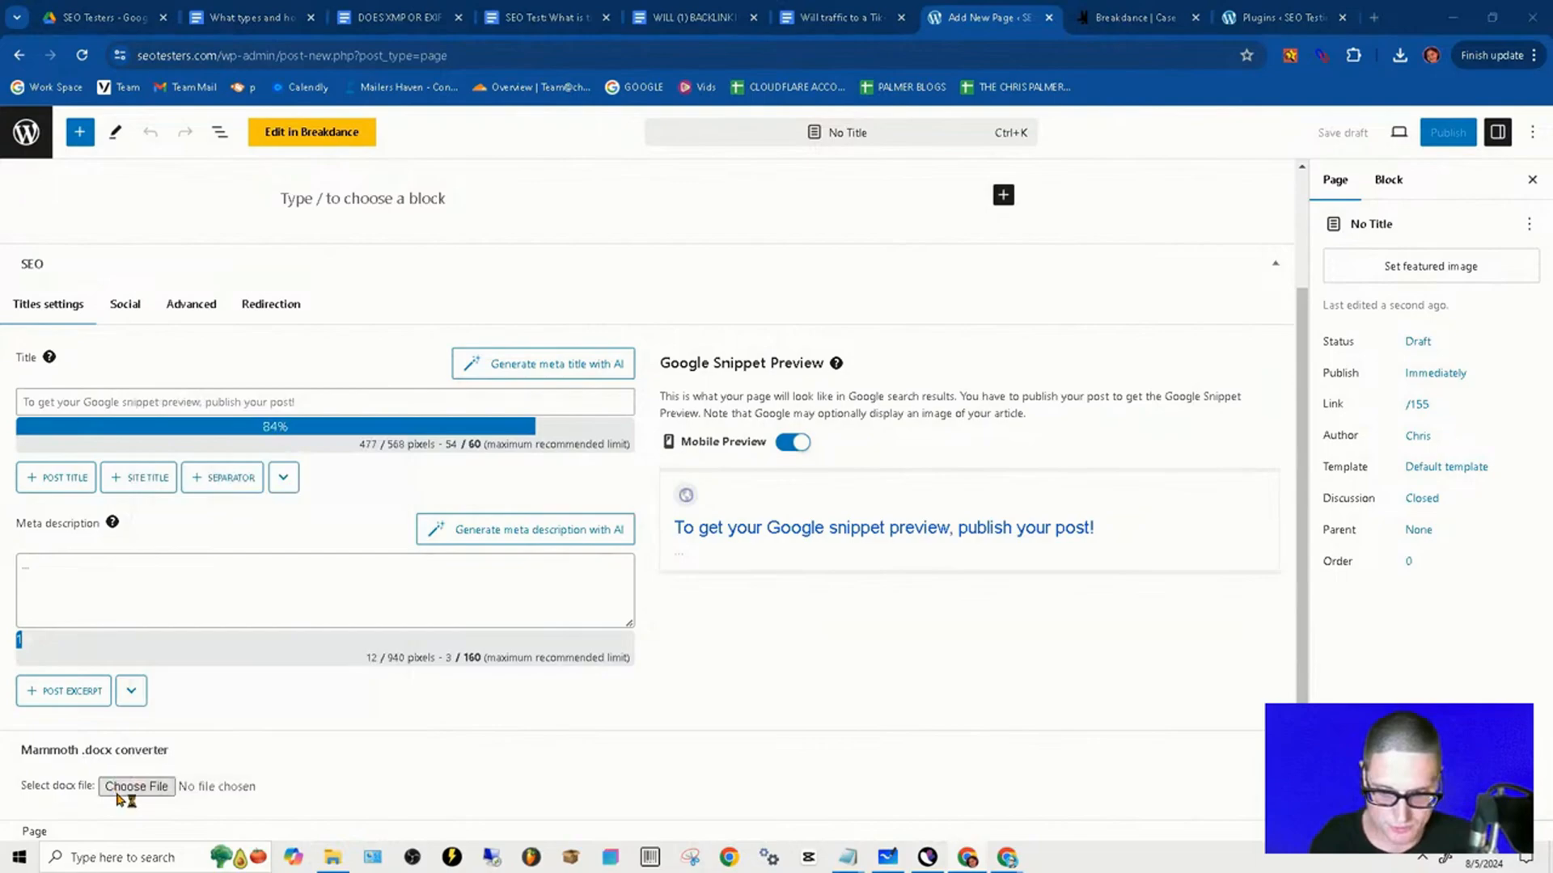
{"action": "left_click", "coordinate": [136, 786]}
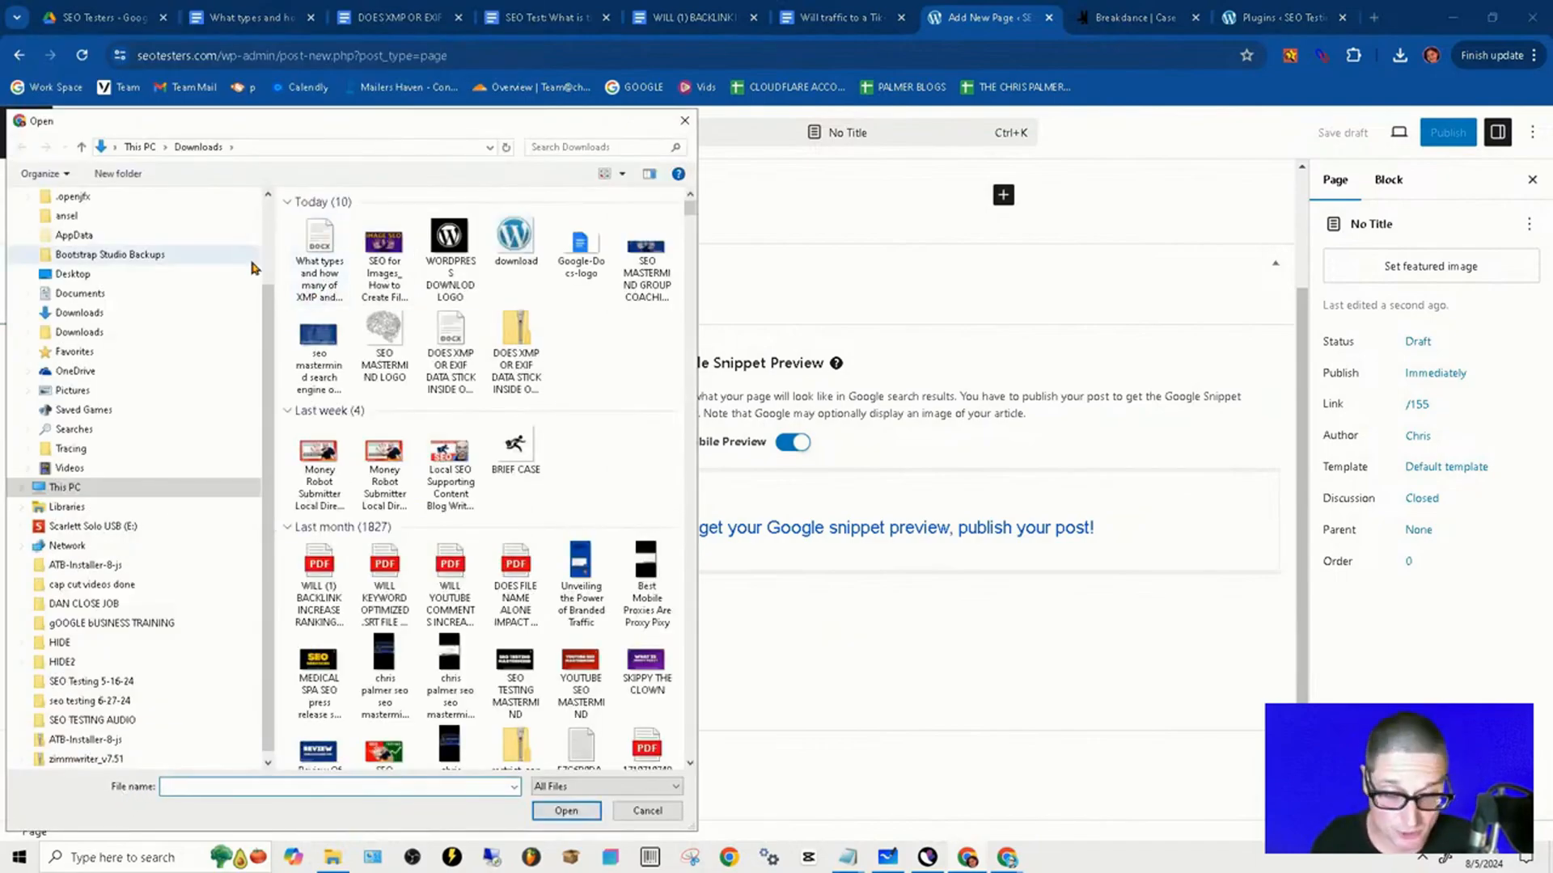
{"action": "mouse_move", "coordinate": [683, 119]}
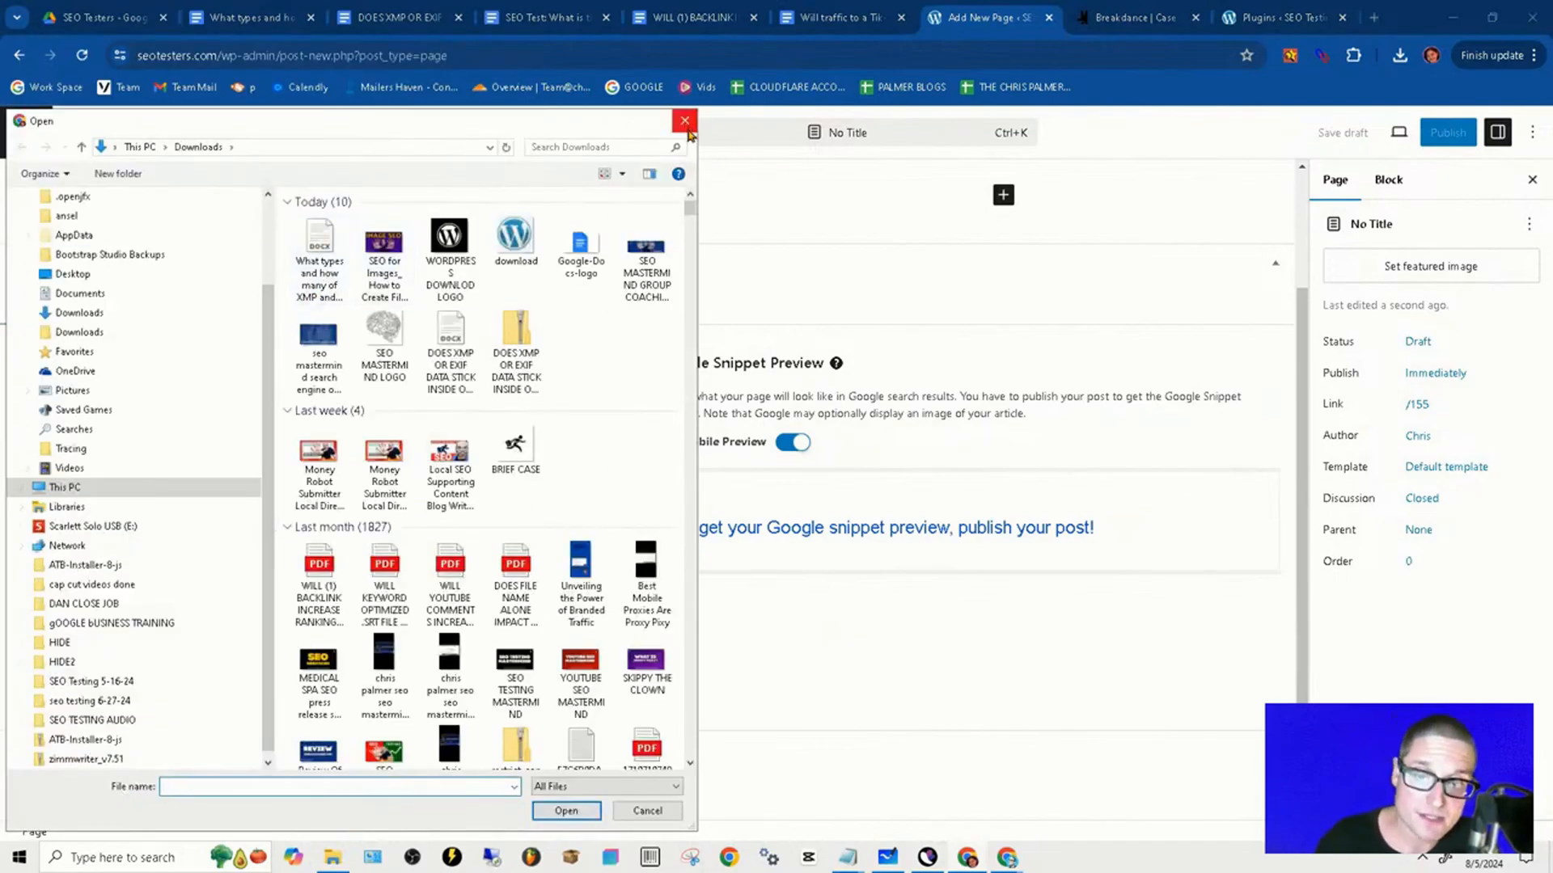
Step: Dismiss the Open dialog without selecting a .docx file
{"action": "left_click", "coordinate": [684, 119]}
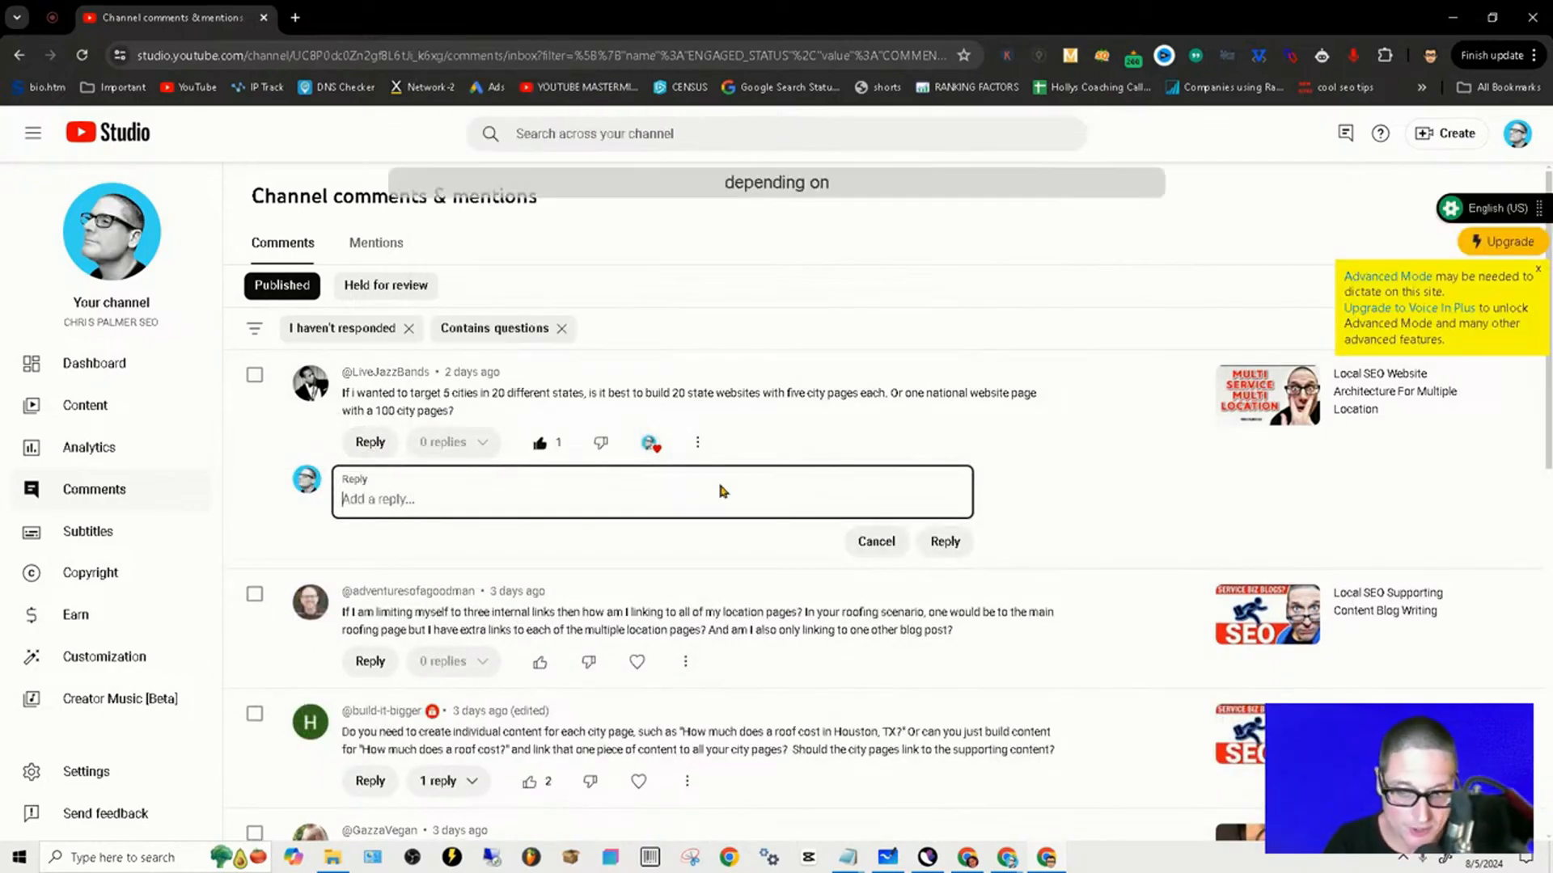
Step: Type 'Depending on your niche' into the reply under the city pages comment
{"action": "type", "text": "Depending on your niche"}
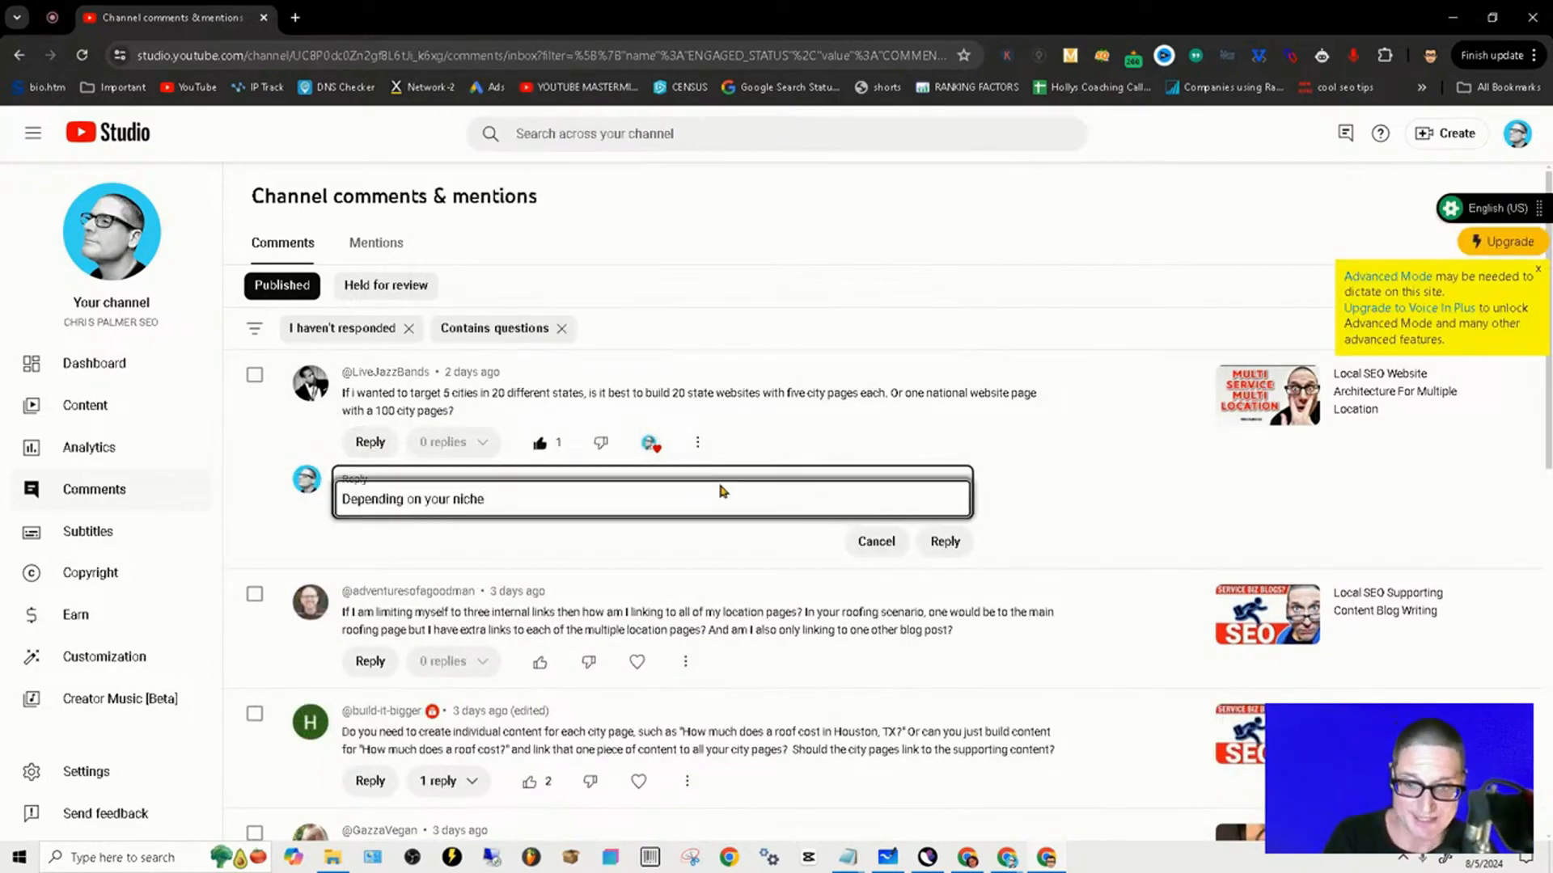